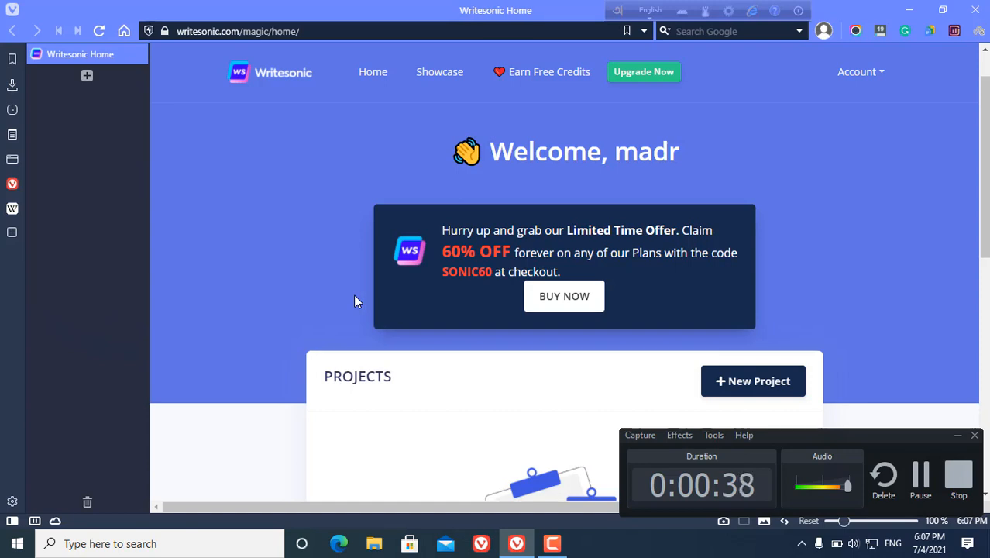
mouse_move(314, 228)
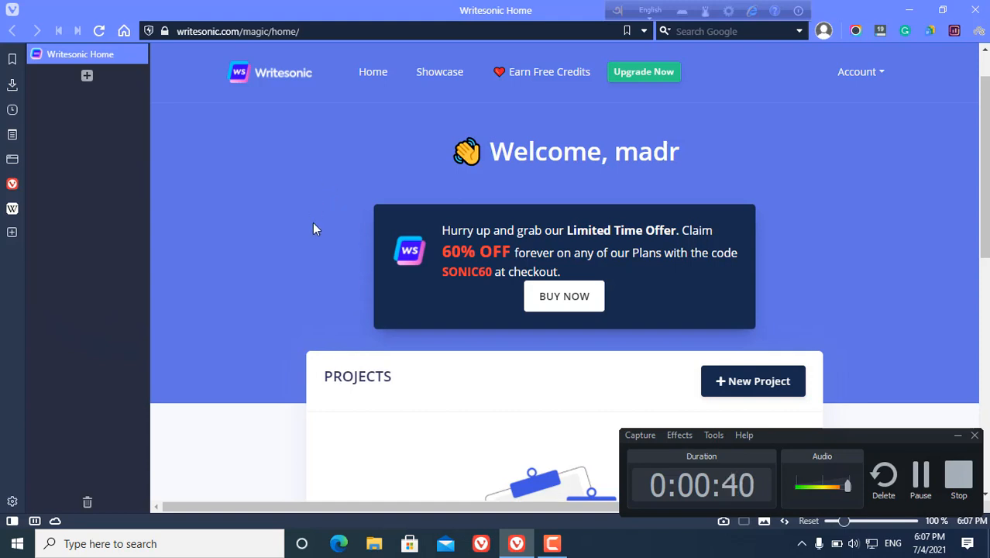
mouse_move(350, 300)
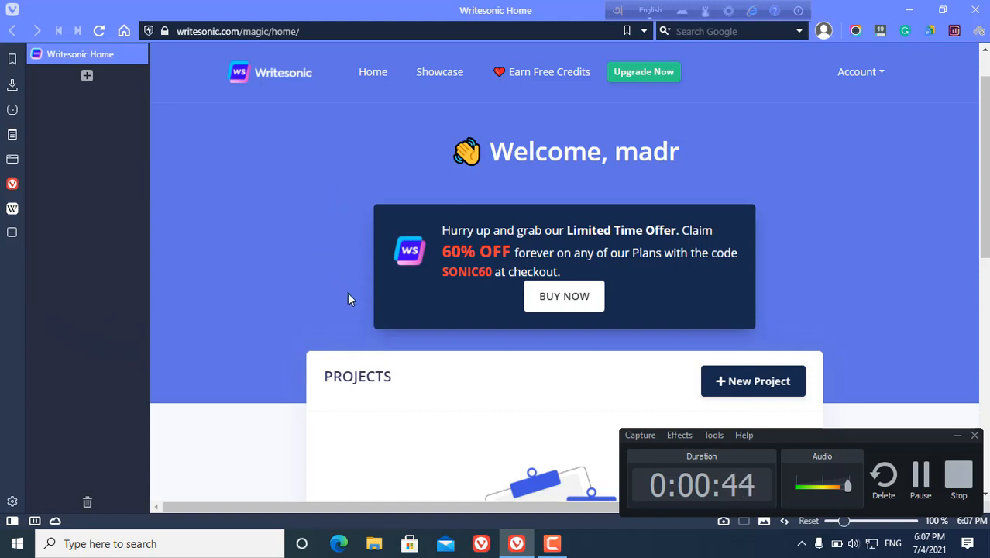
Create a new Writesonic project named 'Build backlink'.
scroll("down", 3)
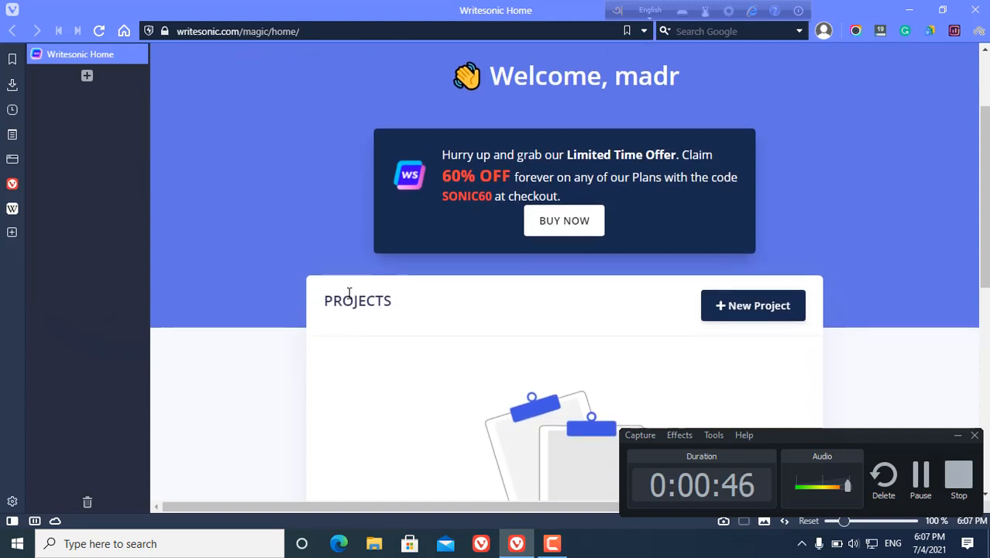
scroll("down", 3)
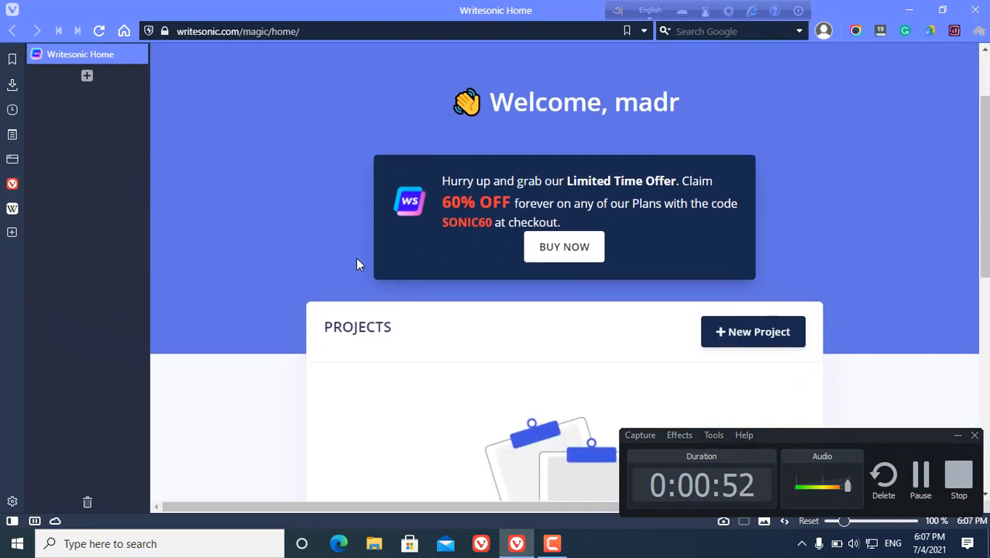
scroll("down", 3)
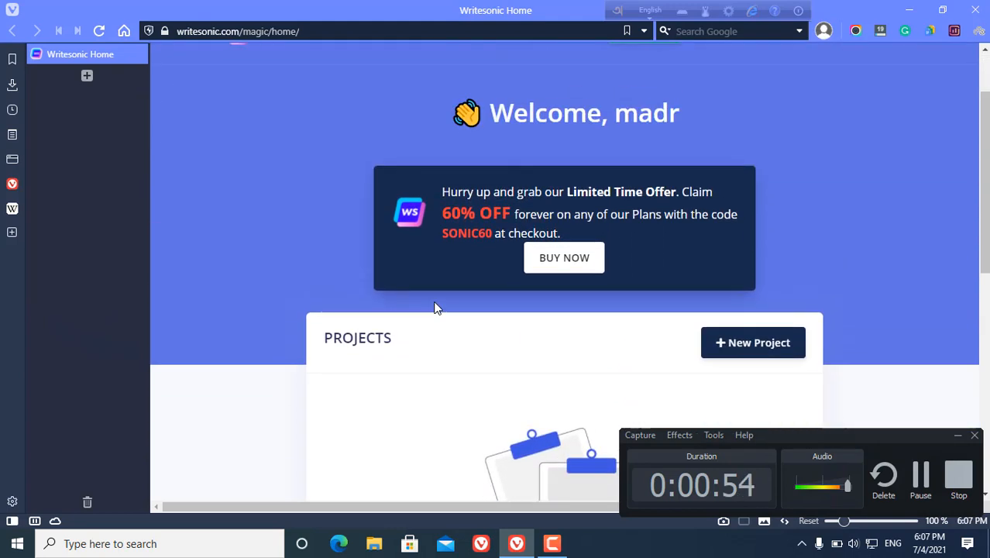
scroll("down", 3)
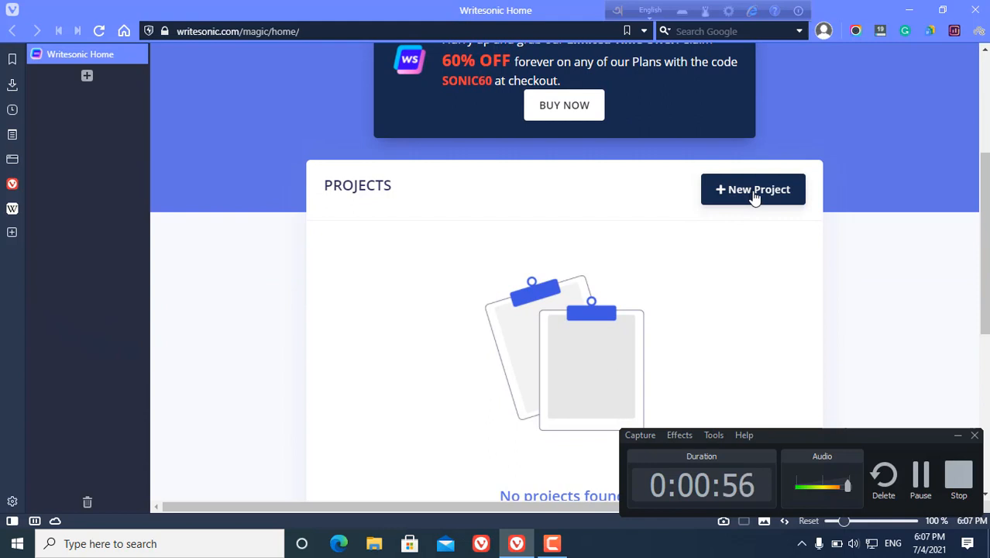
left_click(752, 189)
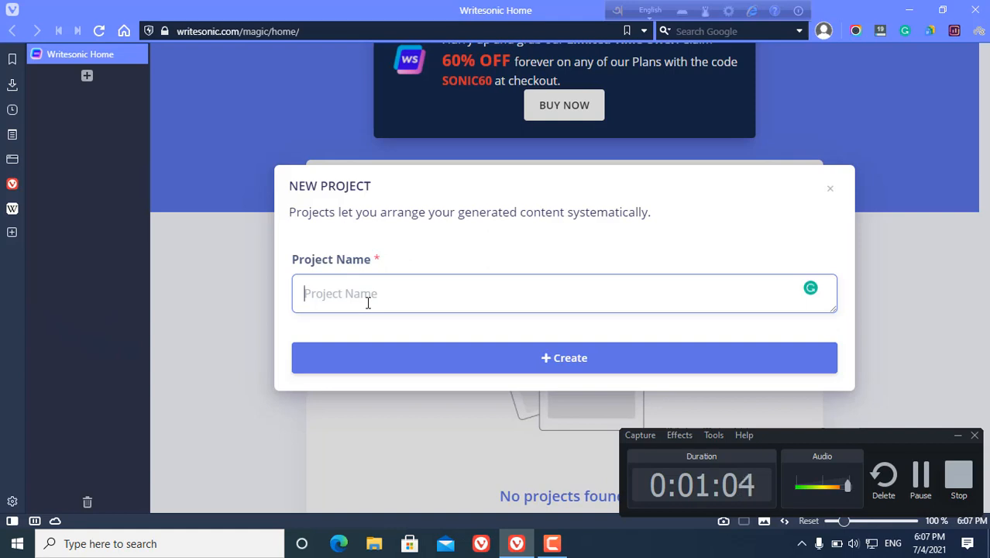
type("Build back")
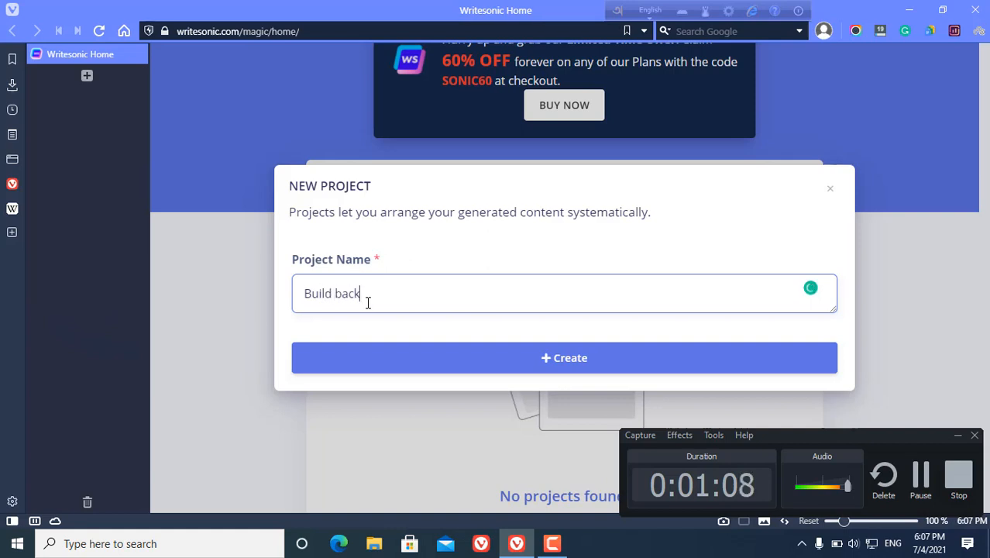
type("link")
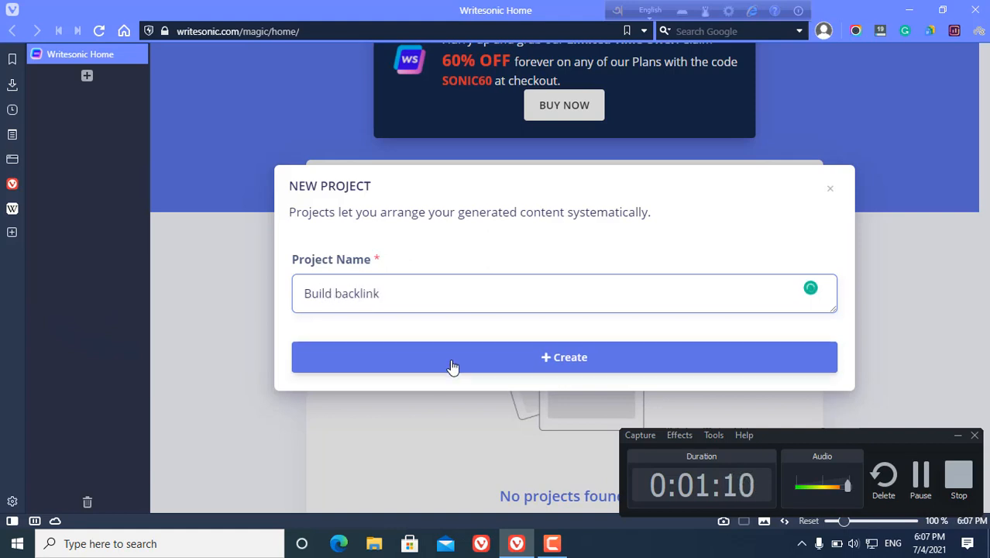
left_click(563, 357)
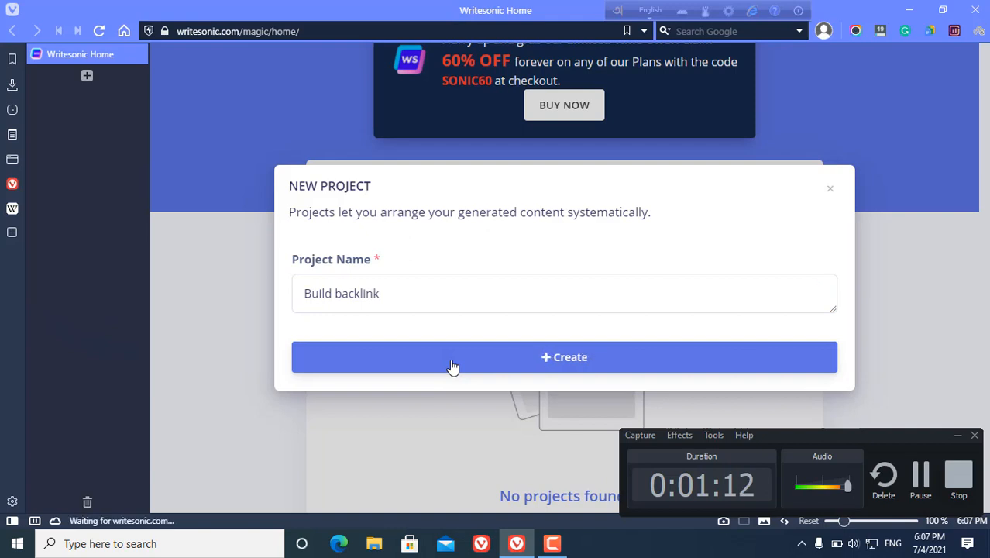
left_click(564, 357)
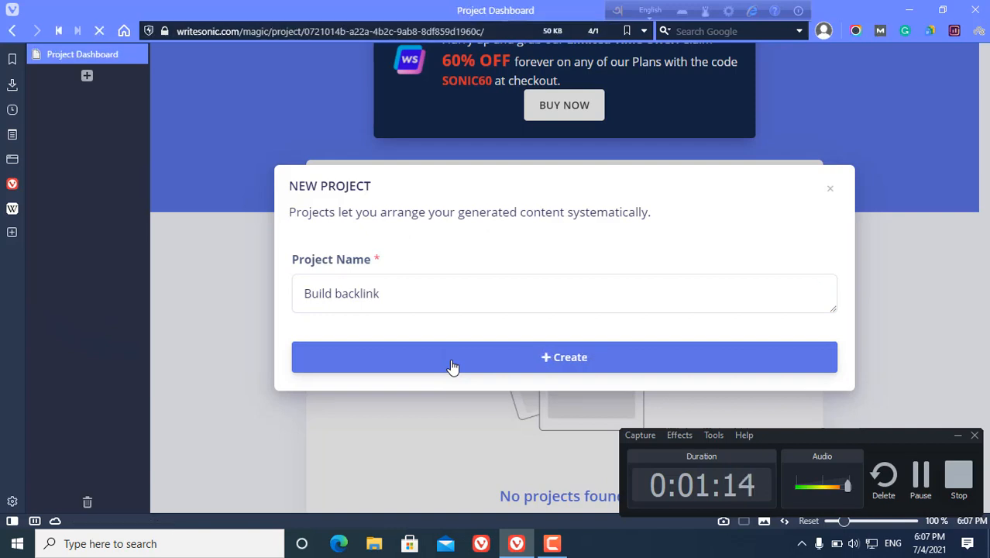
Scroll the Build backlink dashboard down through the copy types to Writing Tools.
left_click(564, 356)
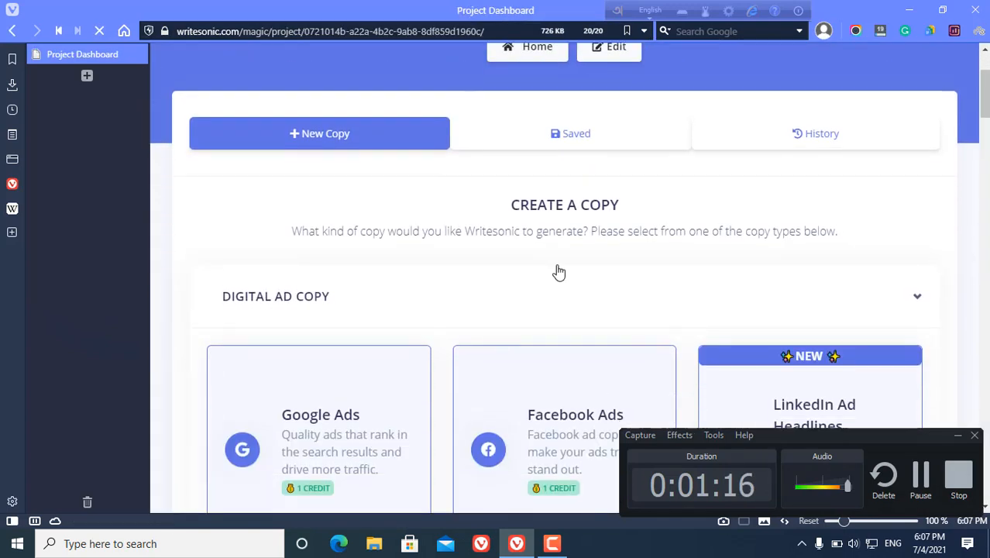
scroll("down", 3)
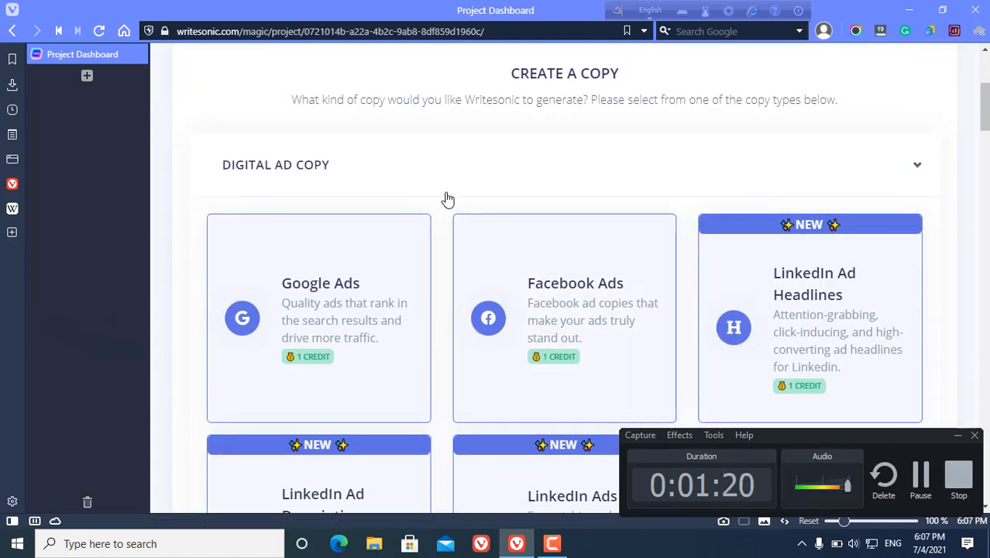
scroll("down", 3)
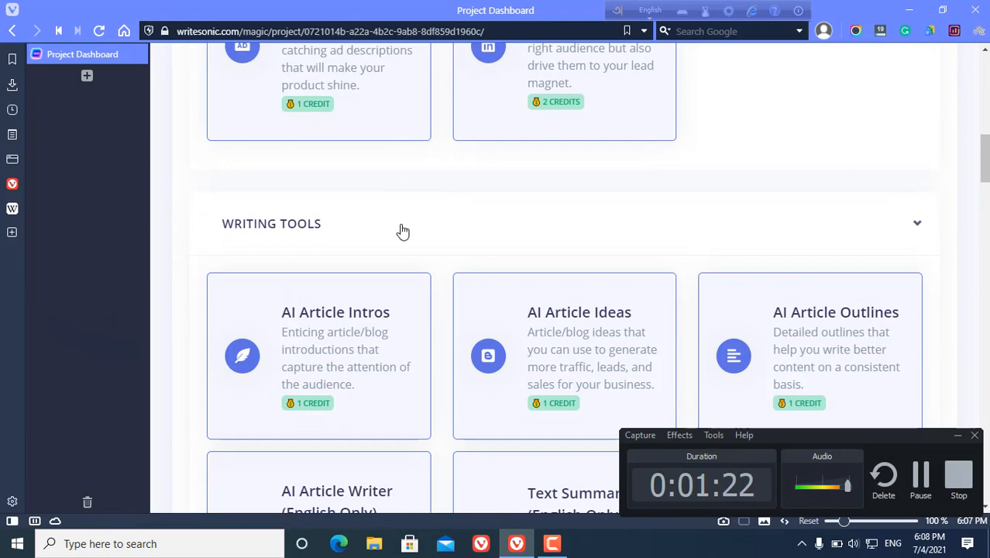
scroll("down", 3)
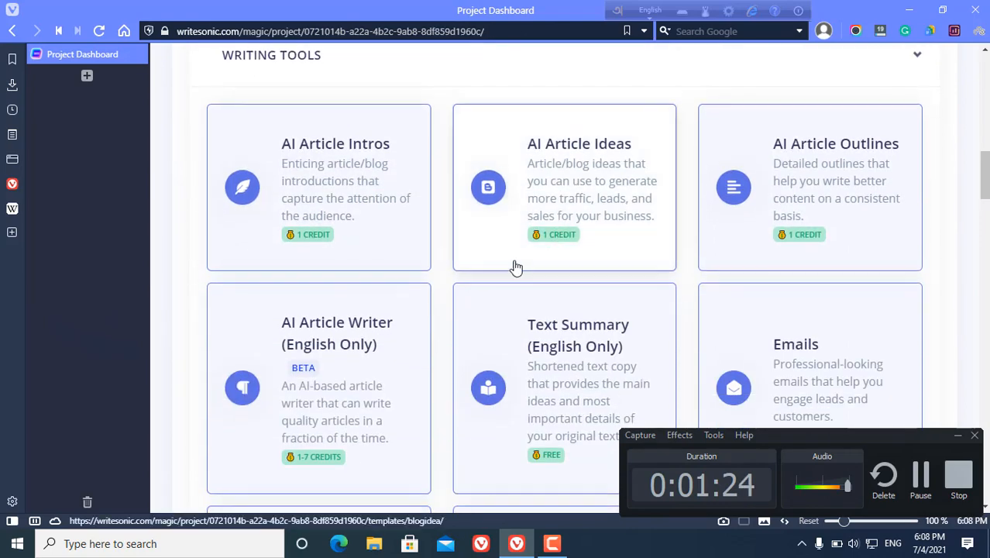
scroll("down", 3)
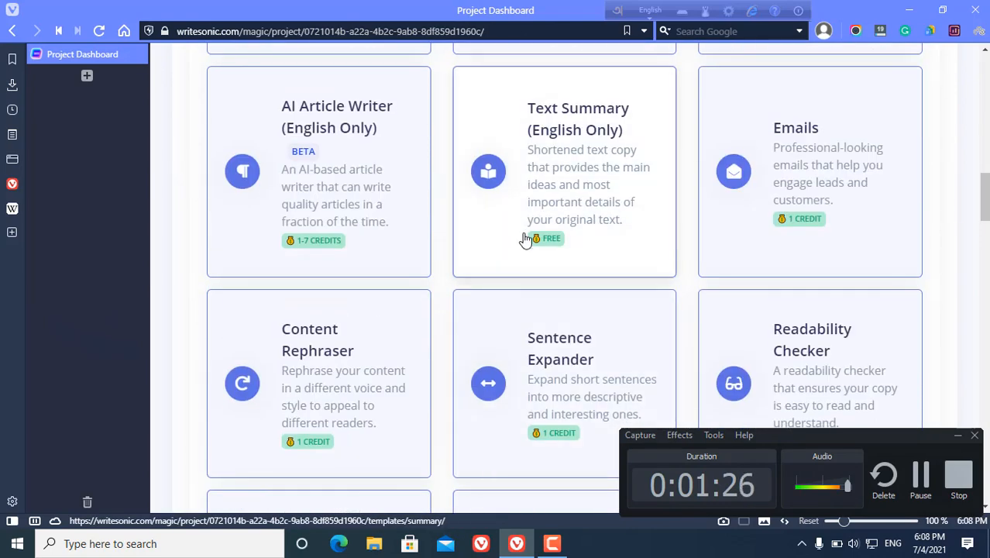
scroll("down", 3)
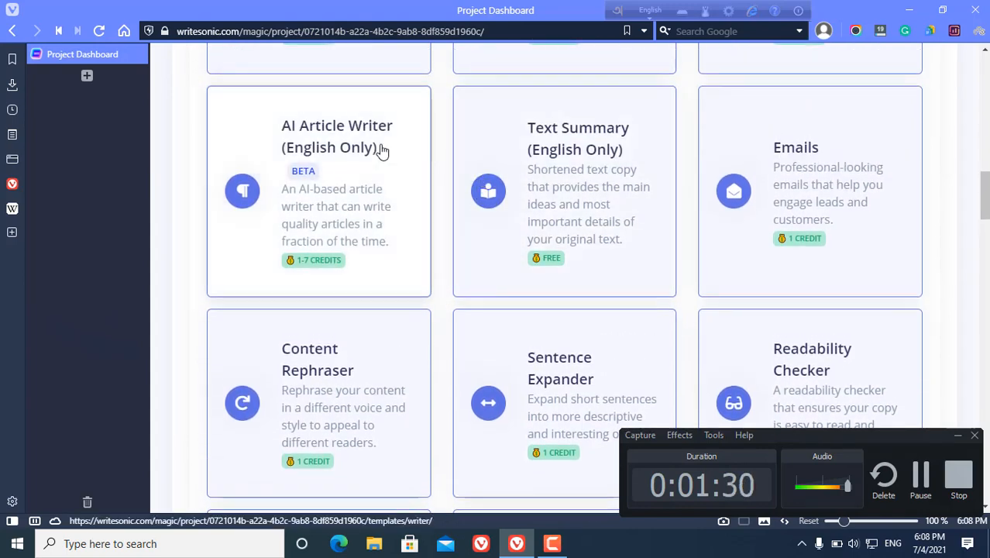
mouse_move(347, 159)
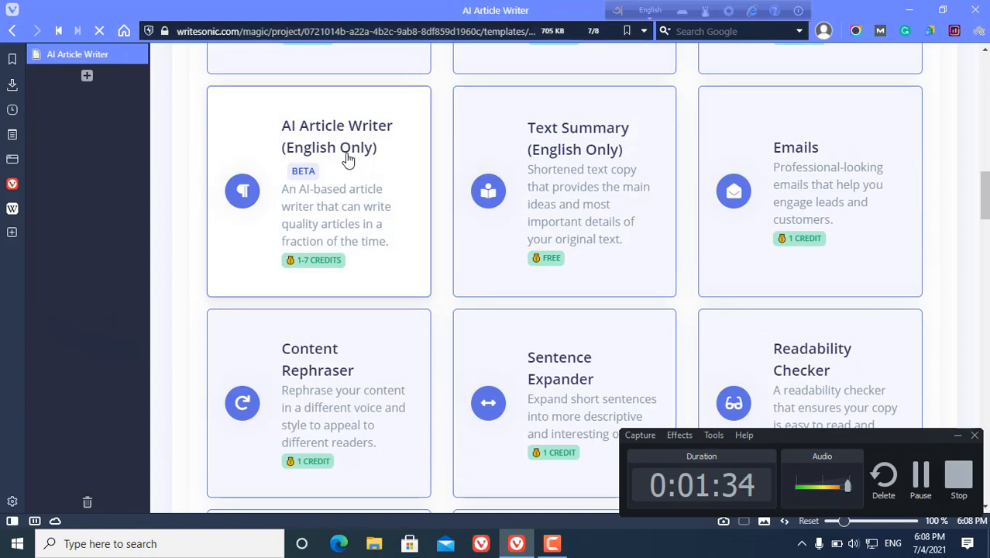
In AI Article Writer, generate article ideas for the target topic 'build backlink'.
left_click(337, 135)
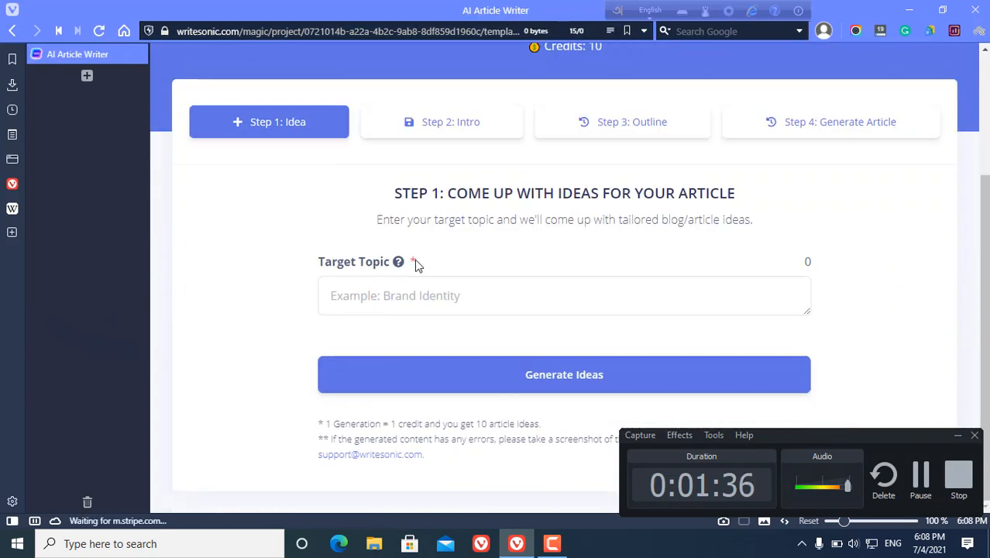
left_click(564, 295)
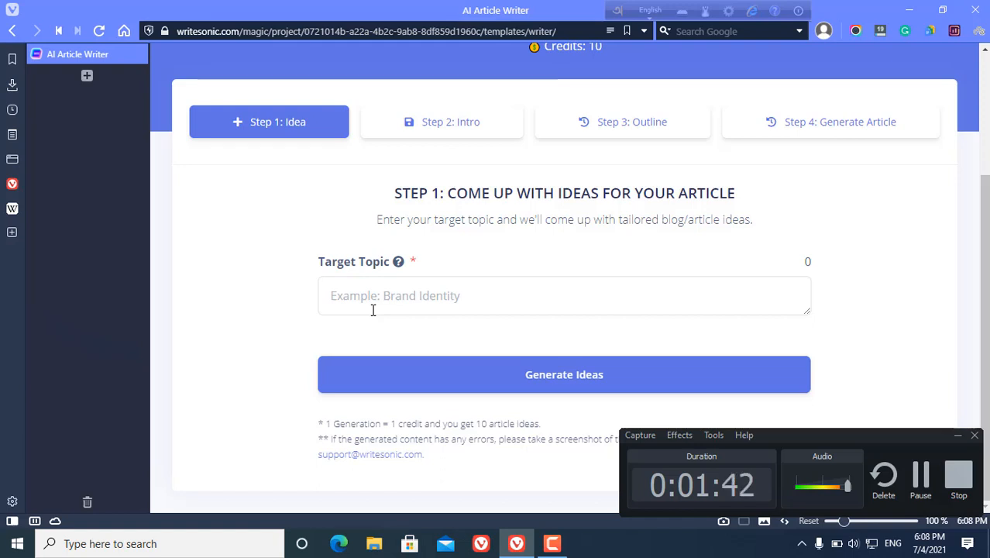
left_click(564, 295)
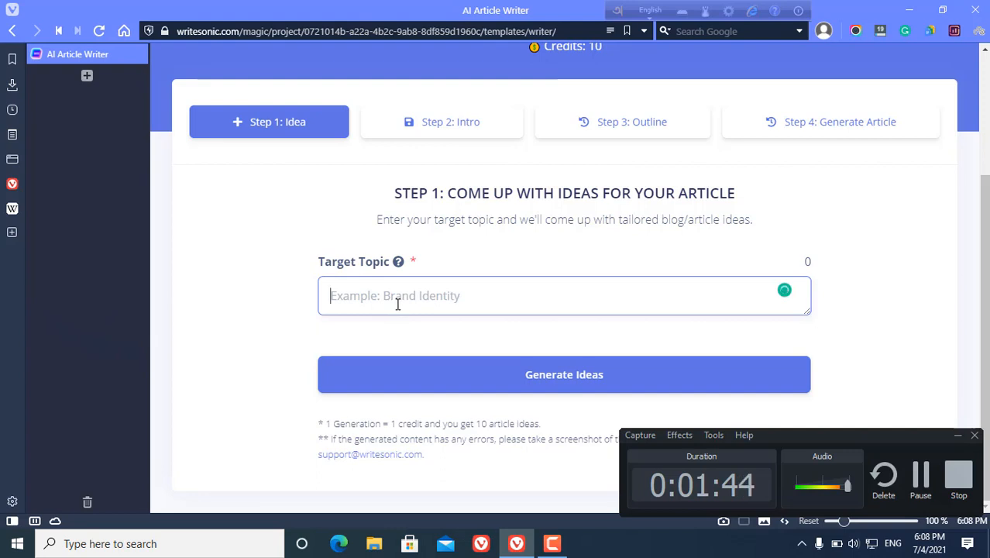
type("bui")
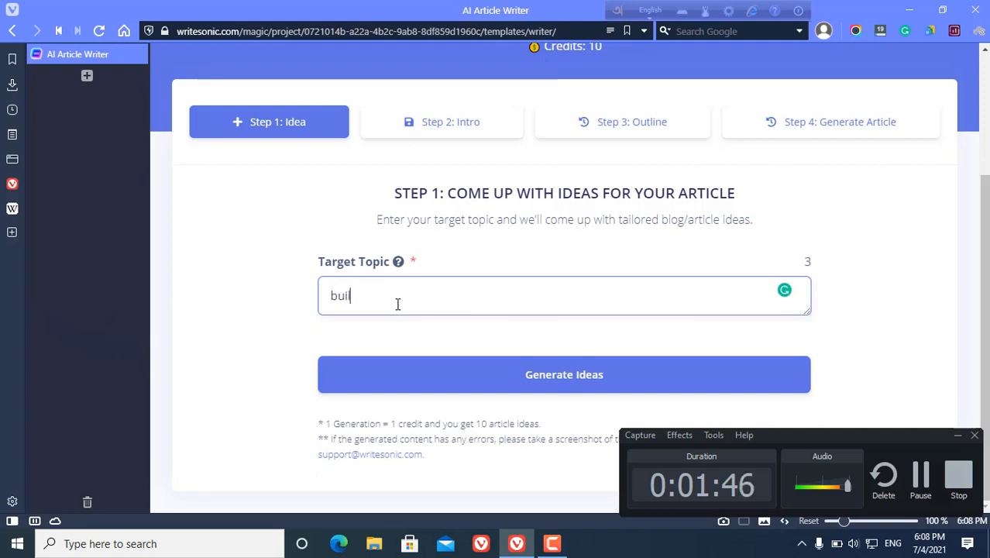
type("ld")
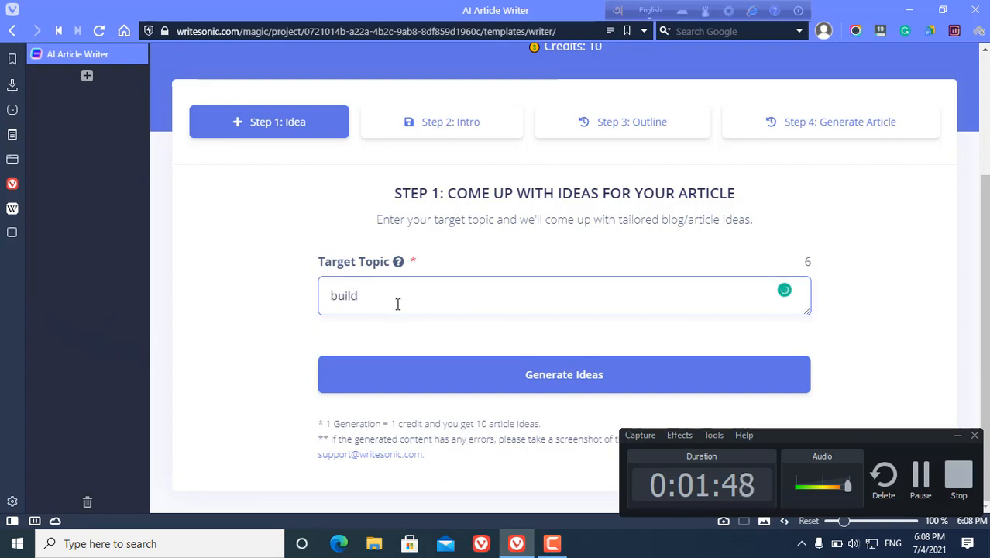
type("backlink")
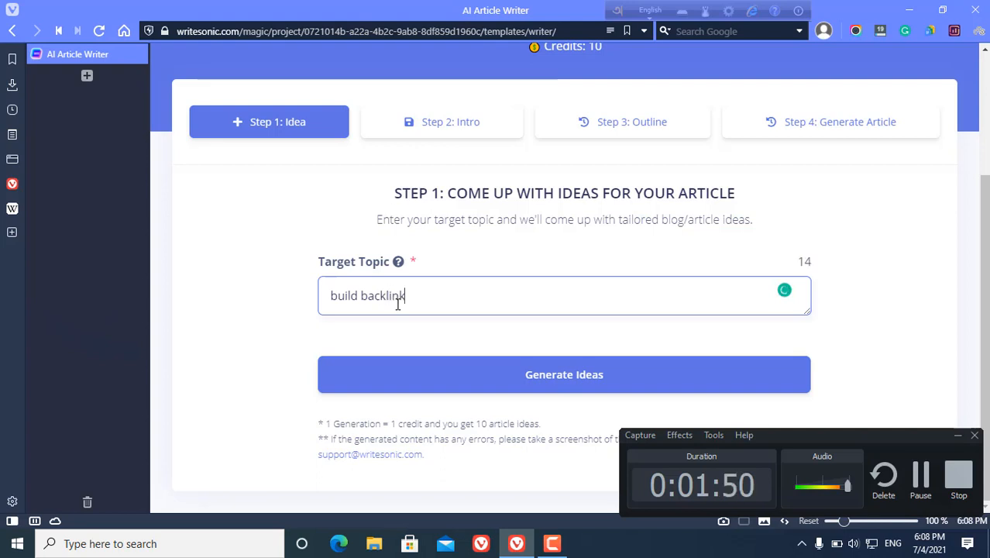
left_click(564, 374)
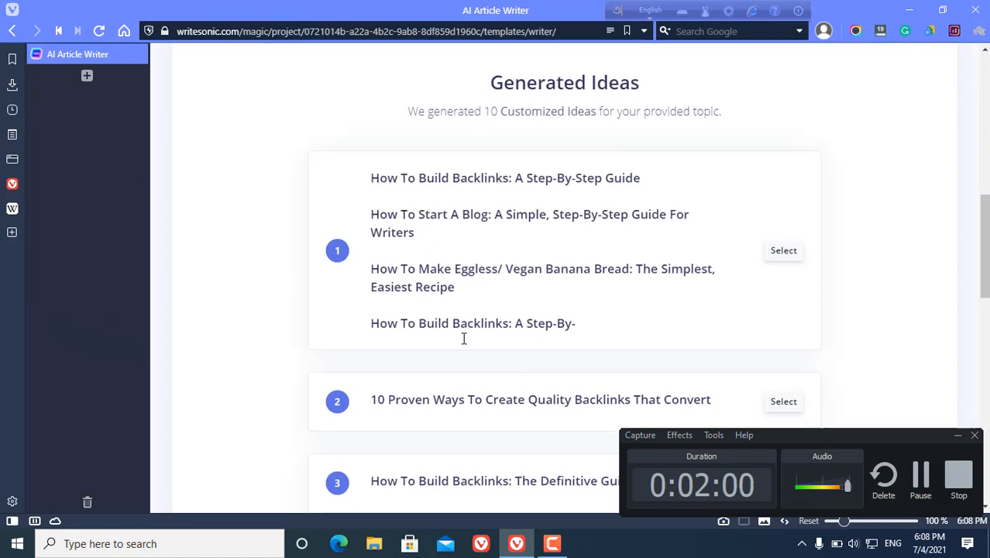
Select idea 3, 'How To Build Backlinks: The Definitive Guide For SEO', and continue to Step 2.
scroll("down", 3)
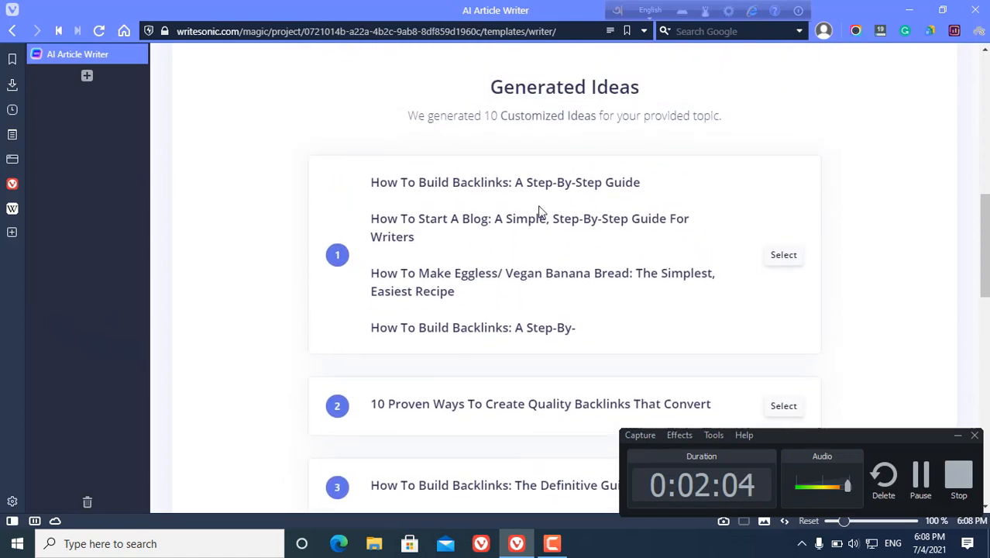
scroll("down", 3)
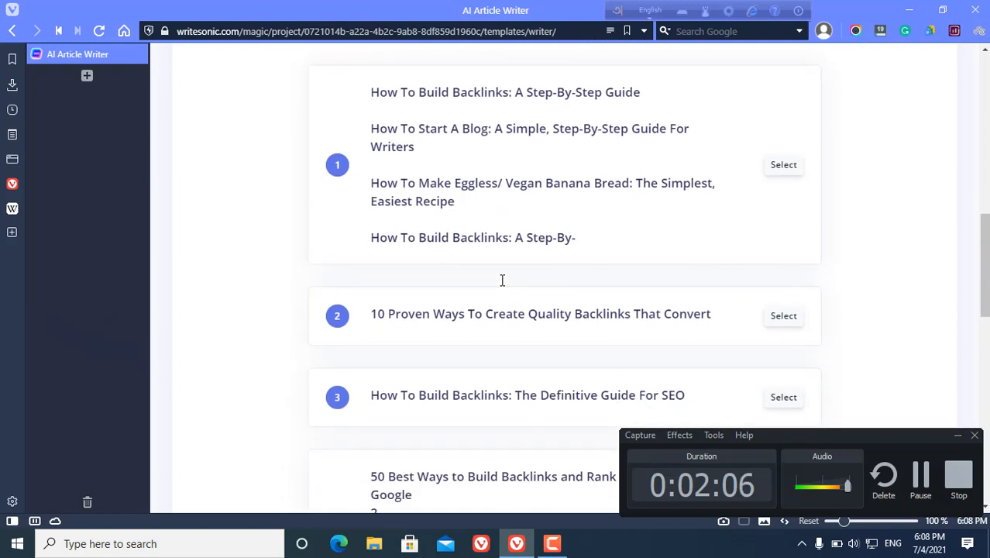
scroll("down", 3)
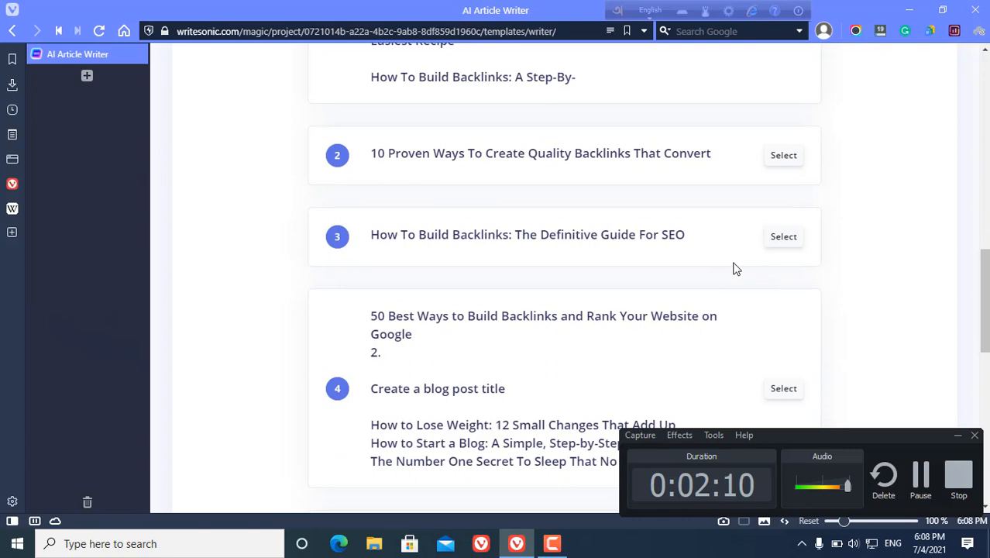
left_click(783, 236)
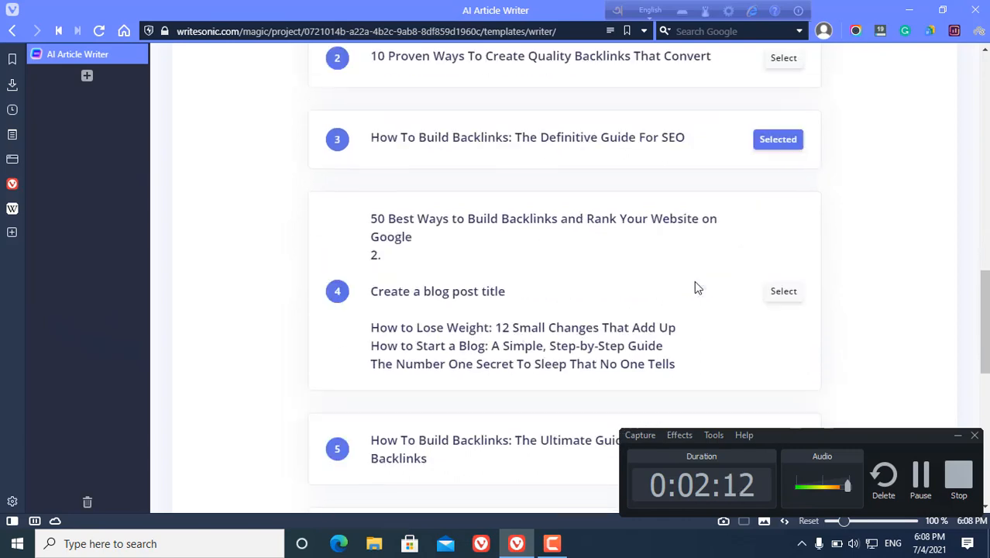
scroll("down", 3)
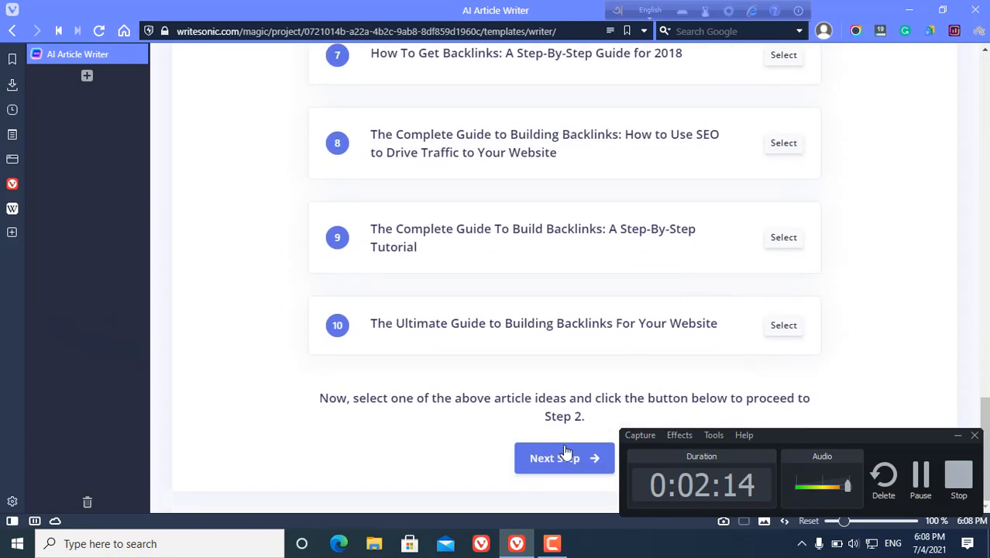
left_click(564, 457)
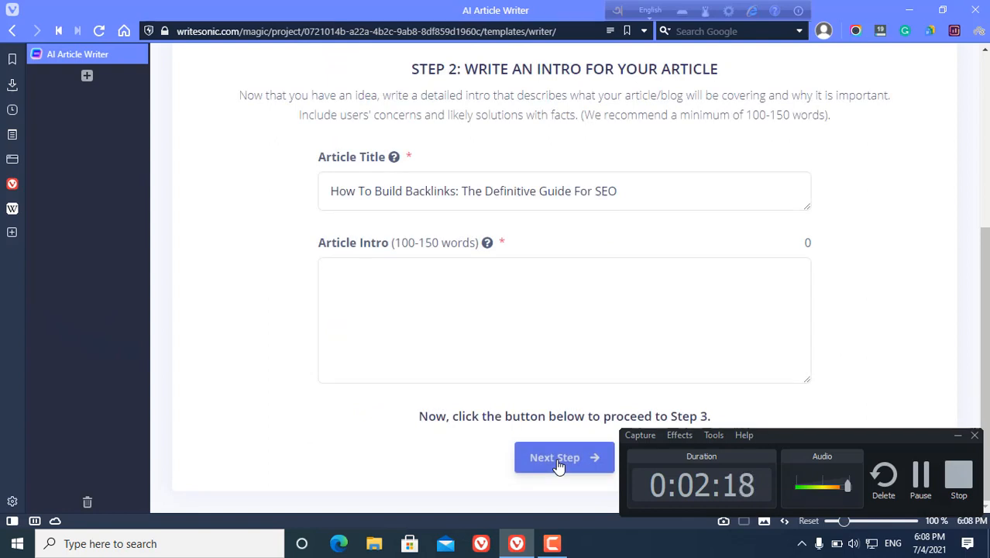
mouse_move(484, 366)
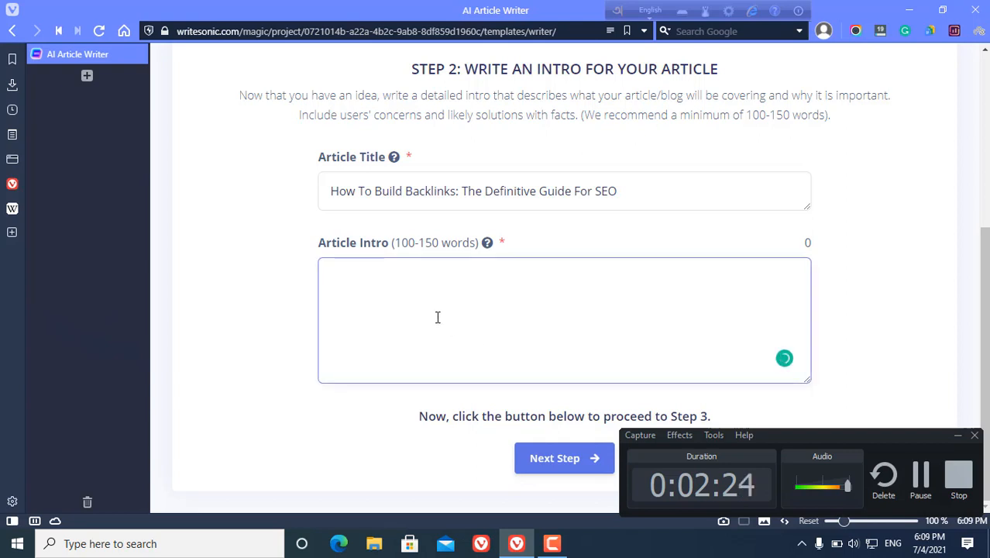
Write an intro about building backlinks without money using secret tips, then continue.
type("In this post, I")
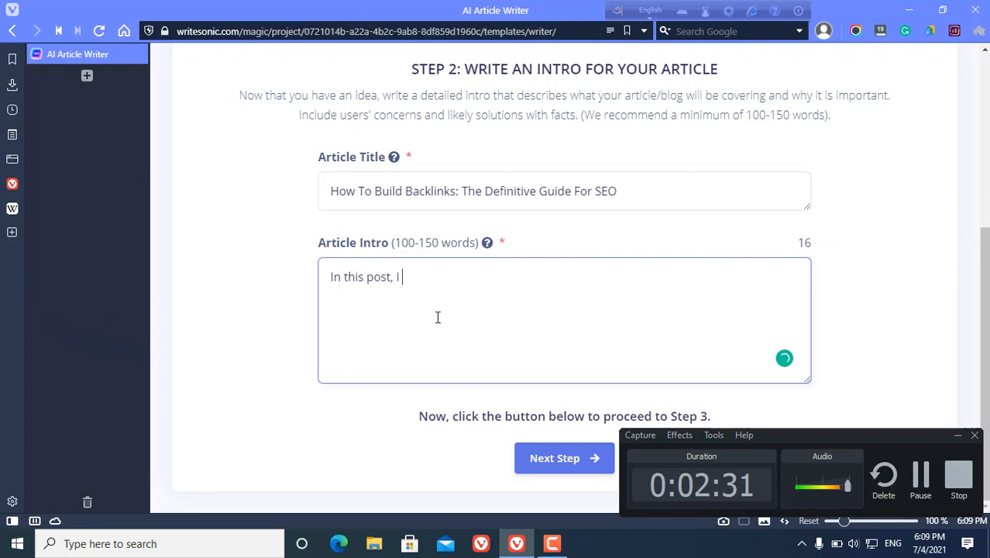
type("will tell you how you can")
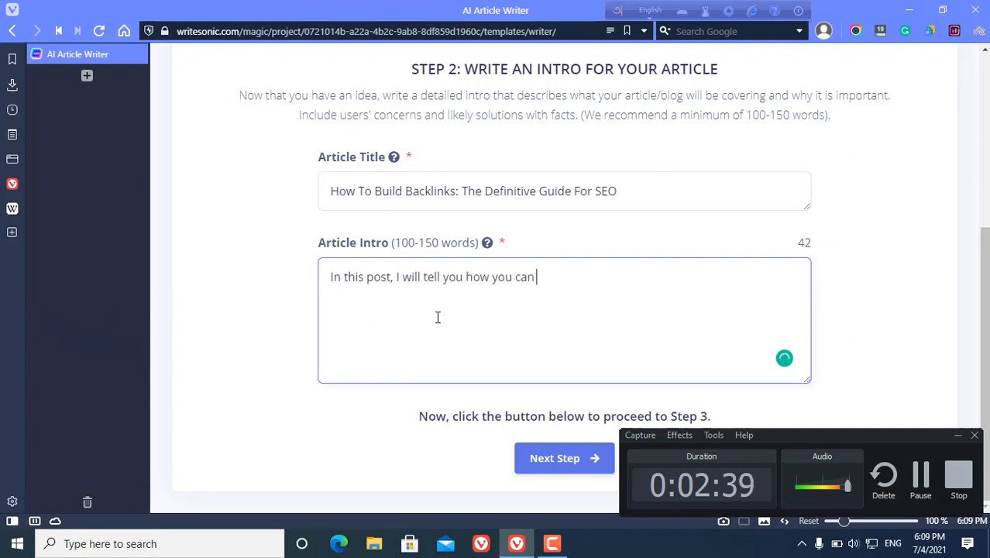
type("build backlink without")
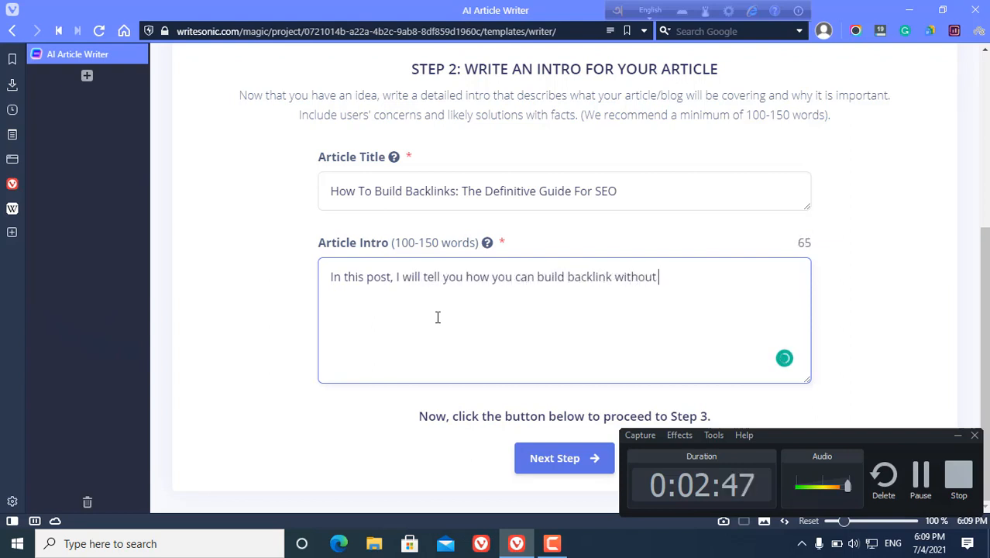
type("any money.")
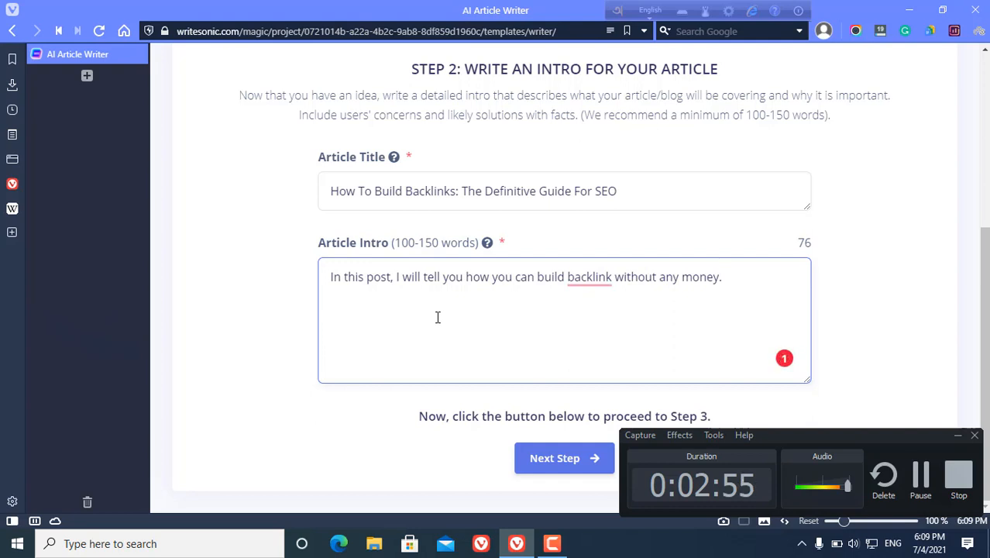
type("creating backlink is time")
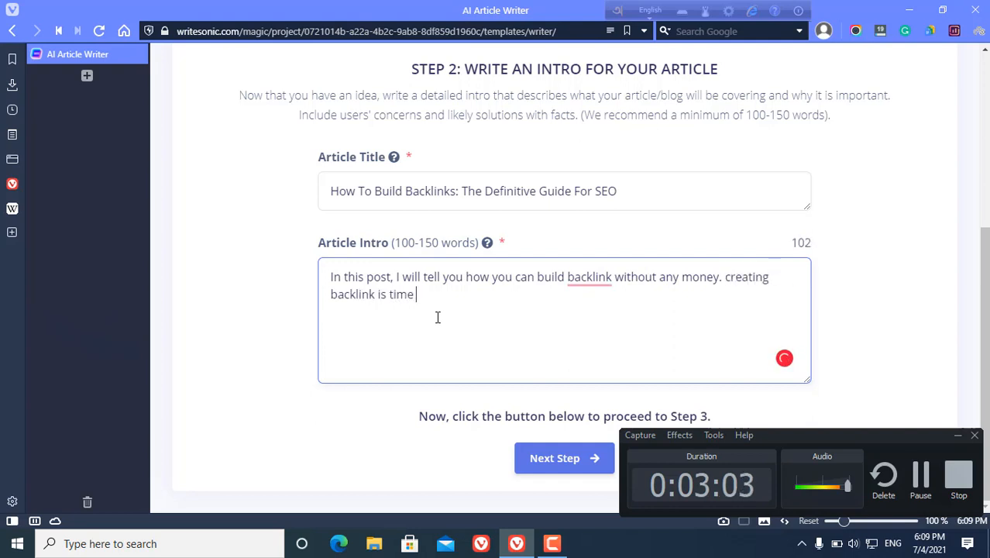
type("consuming but not")
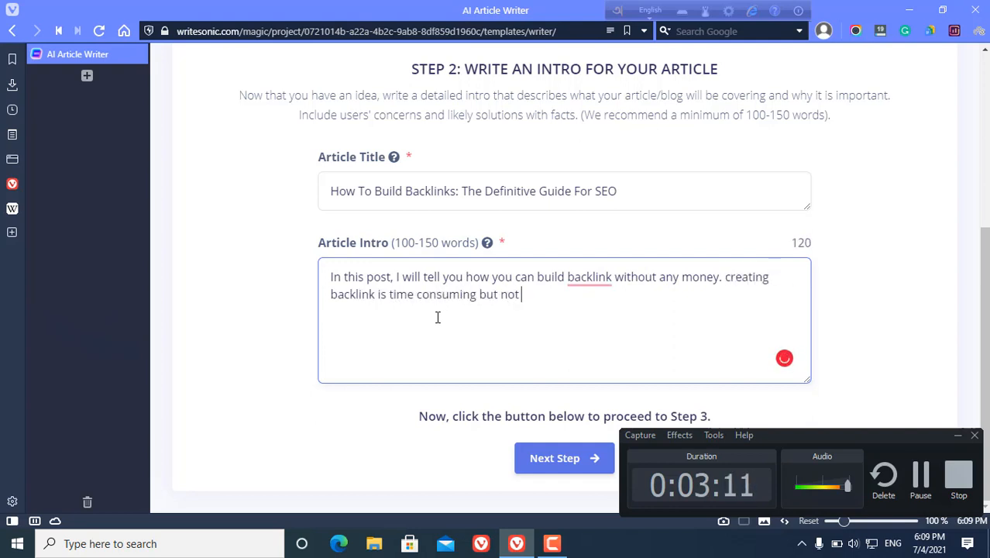
type("in this post.")
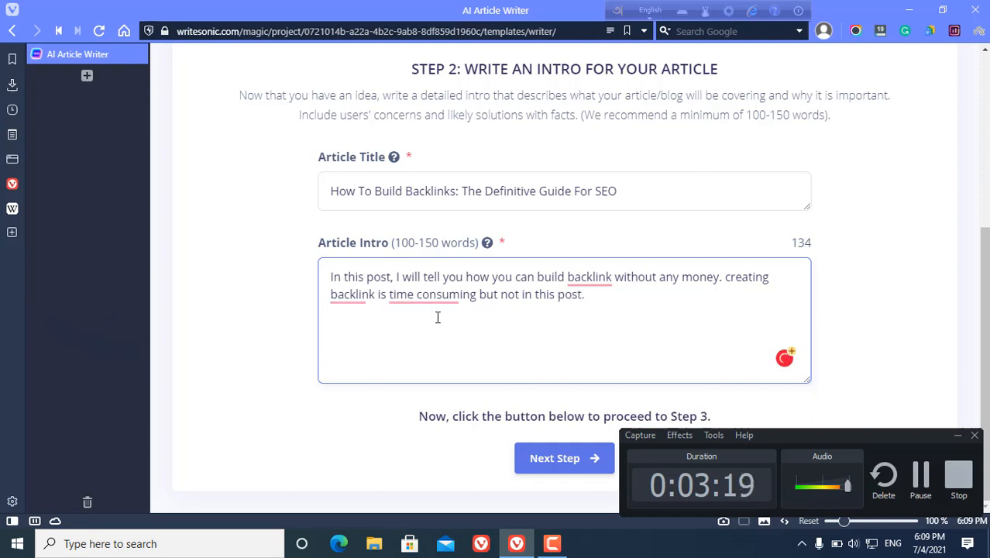
type("I will share some secret tips that helps")
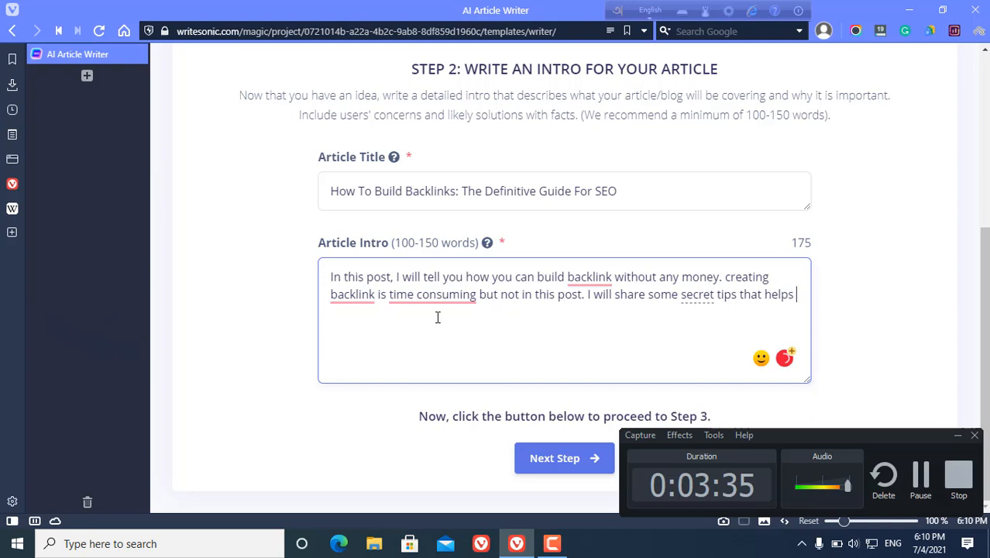
type("you build awes")
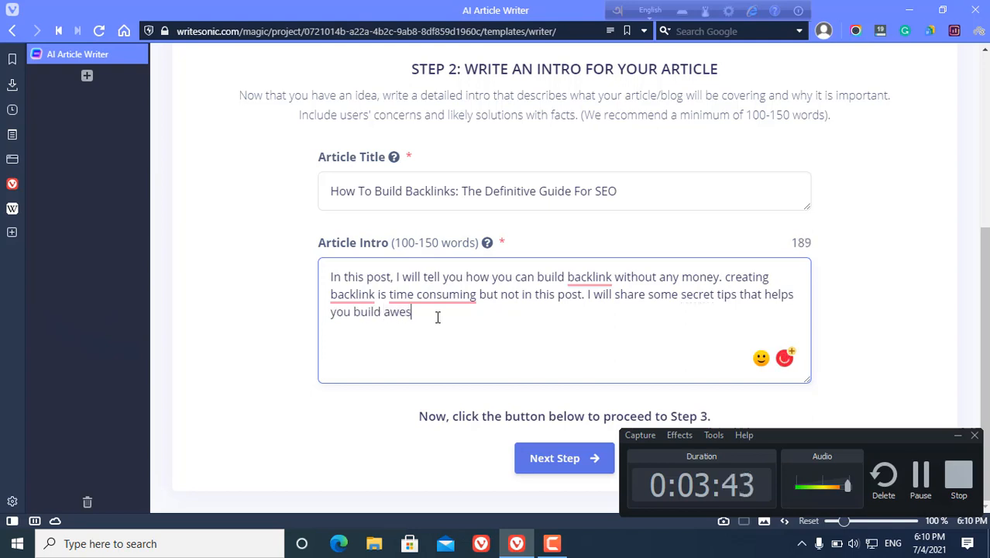
type("ome with")
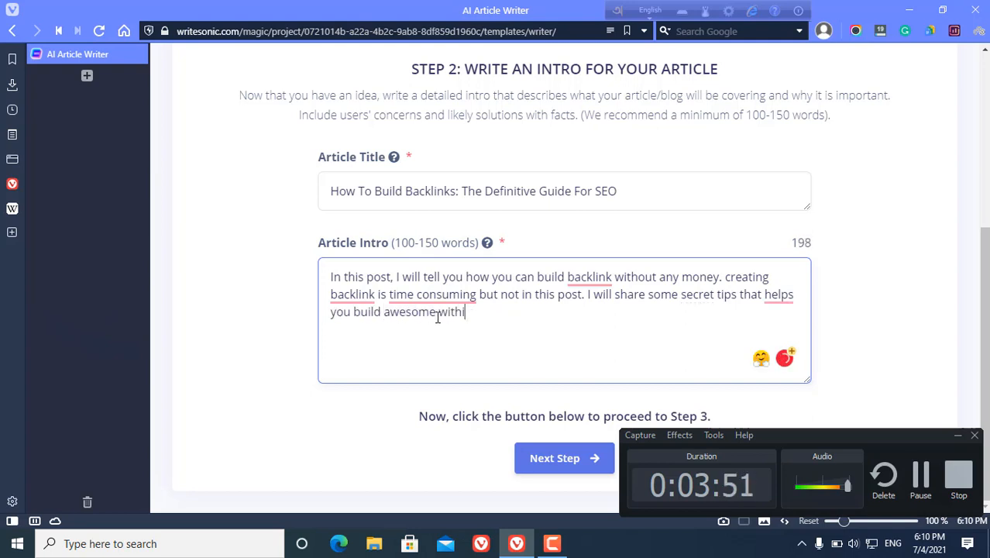
type("n minitue")
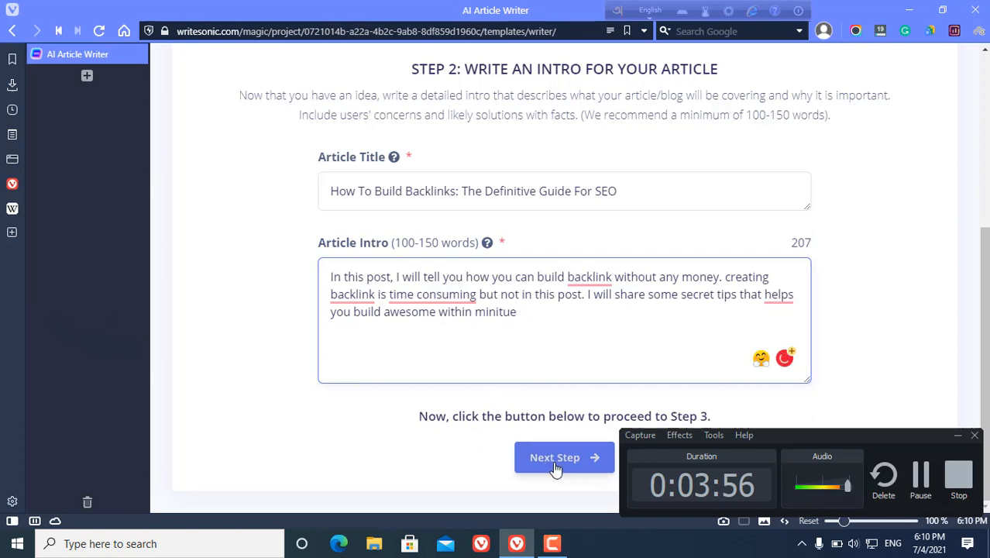
left_click(564, 457)
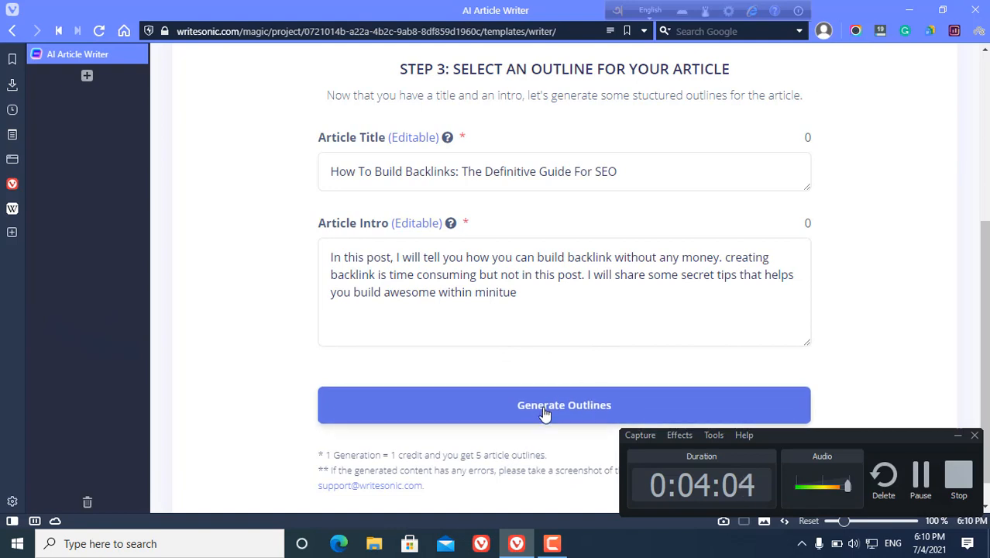
Generate outlines from the title and intro and scroll through the five results.
left_click(564, 405)
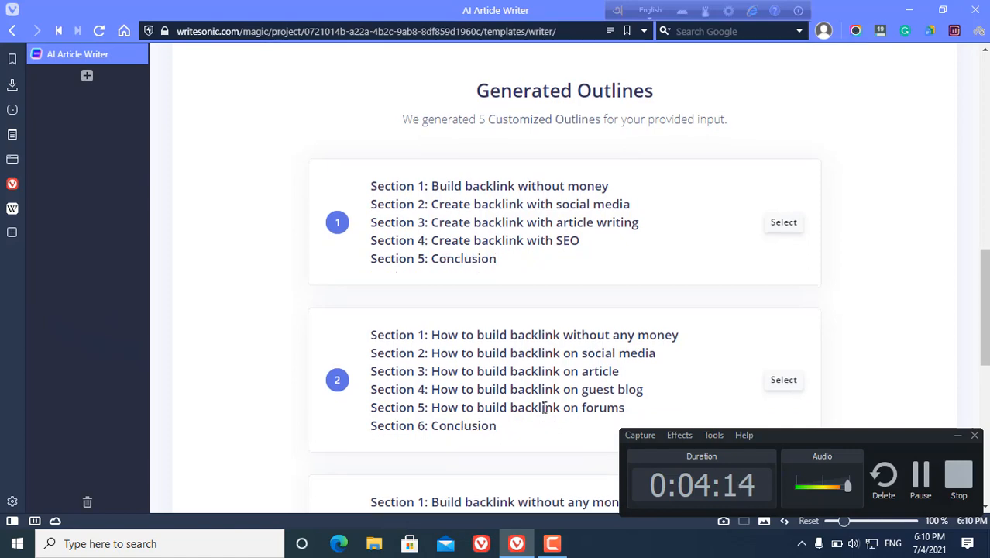
scroll("down", 3)
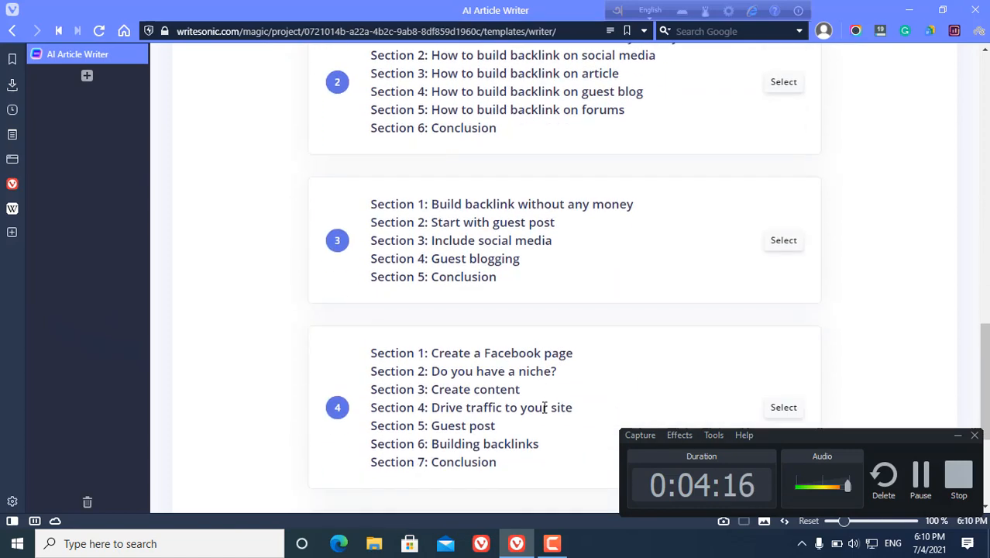
mouse_move(727, 246)
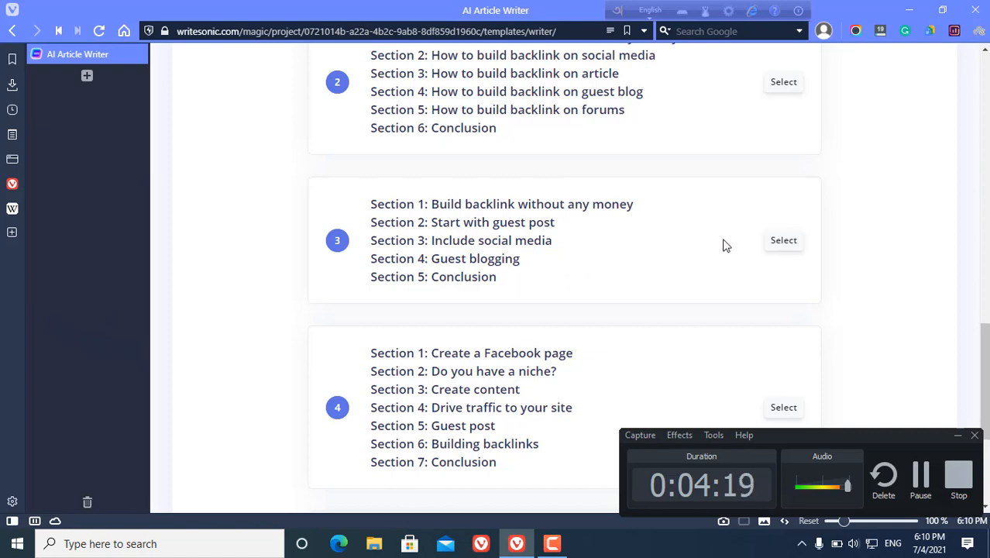
Choose outline 3, rename Section 4 to 'Guest blogging', and request the article.
left_click(783, 240)
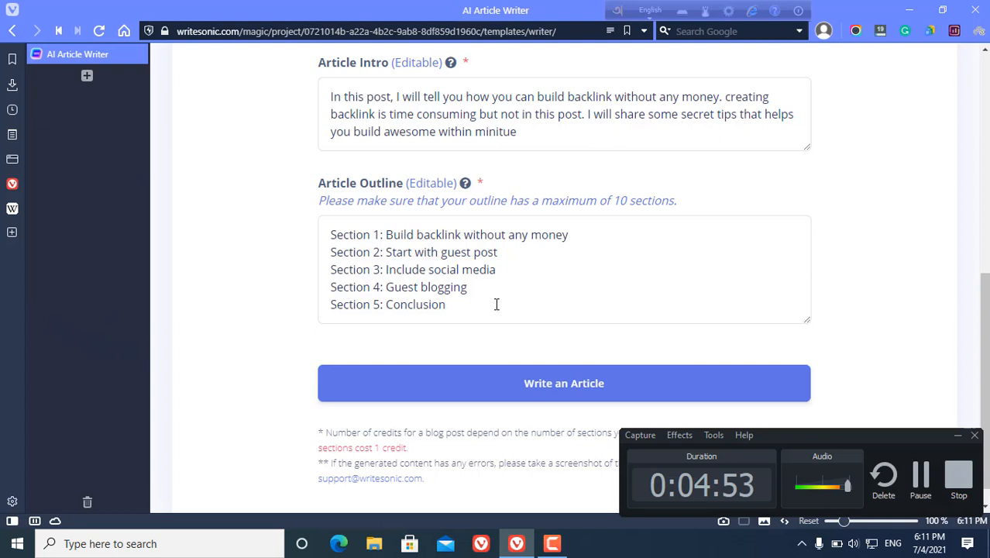
mouse_move(459, 244)
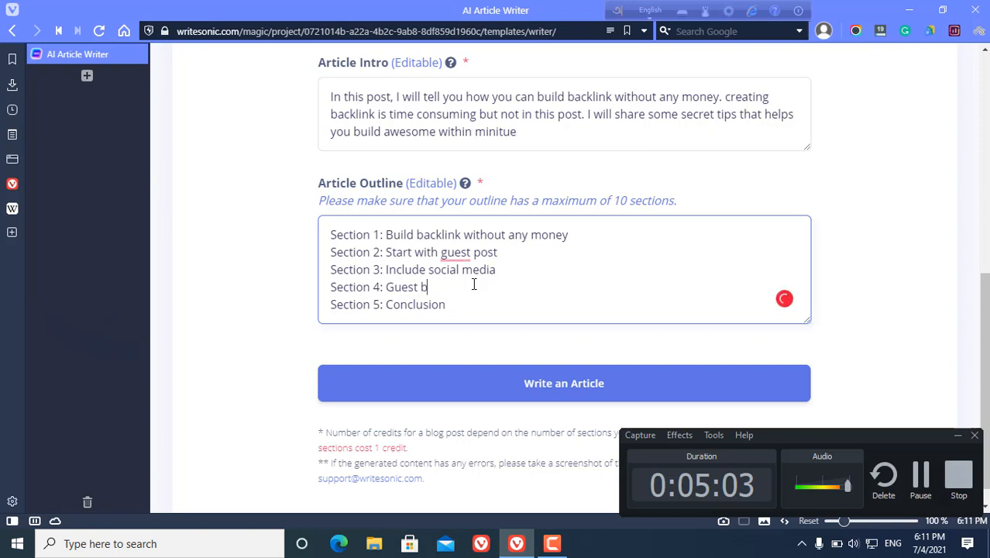
type("logg")
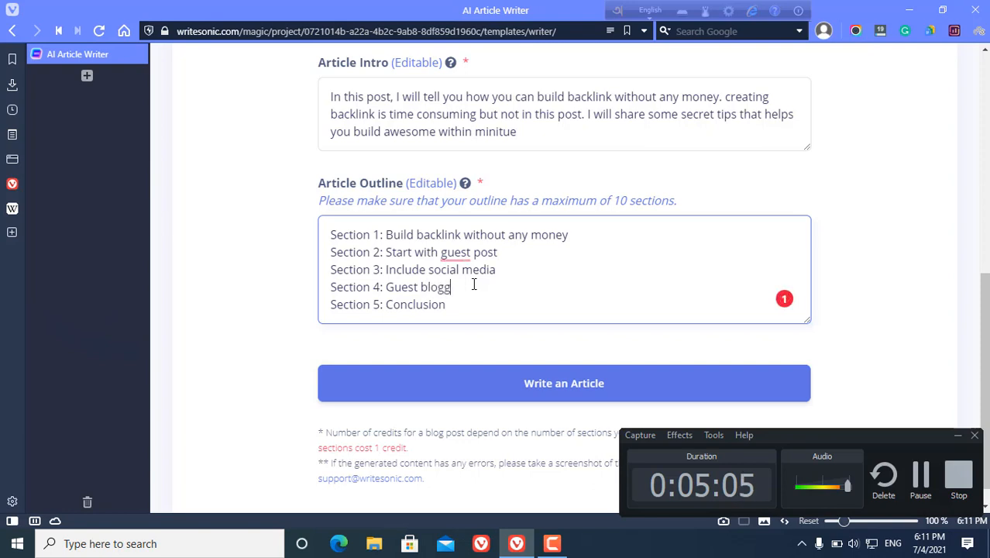
type("ing")
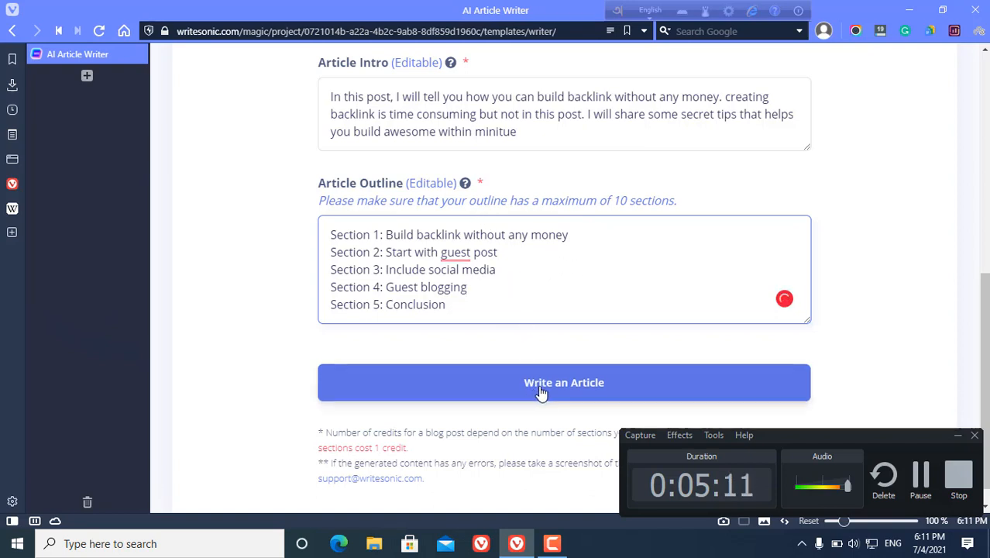
left_click(564, 381)
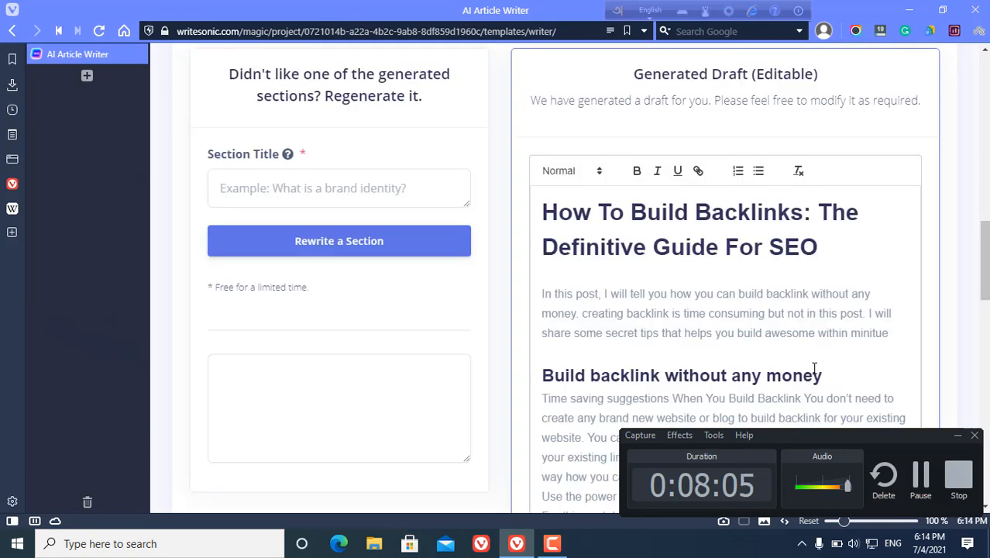
Scroll through the generated backlinks draft, from the intro to the conclusion.
scroll("down", 3)
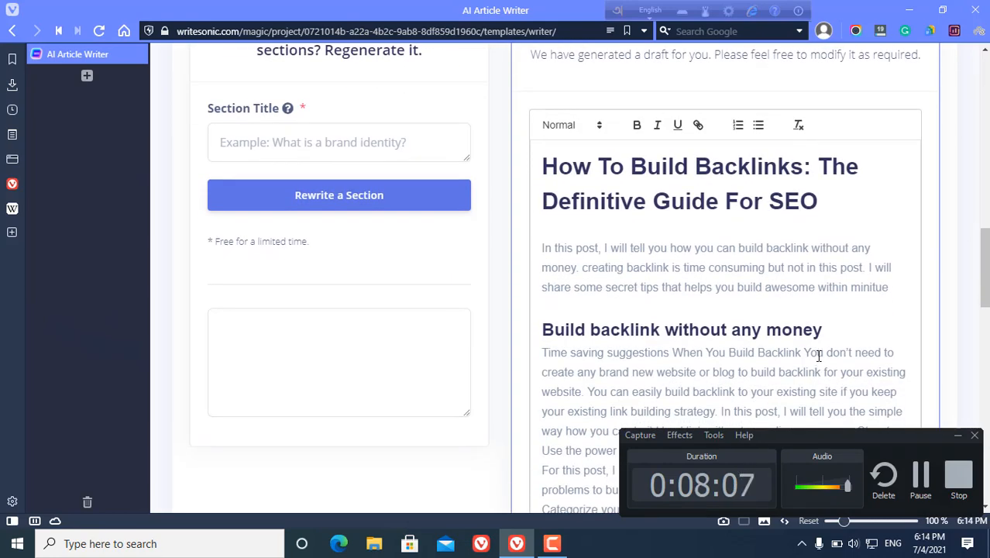
scroll("down", 3)
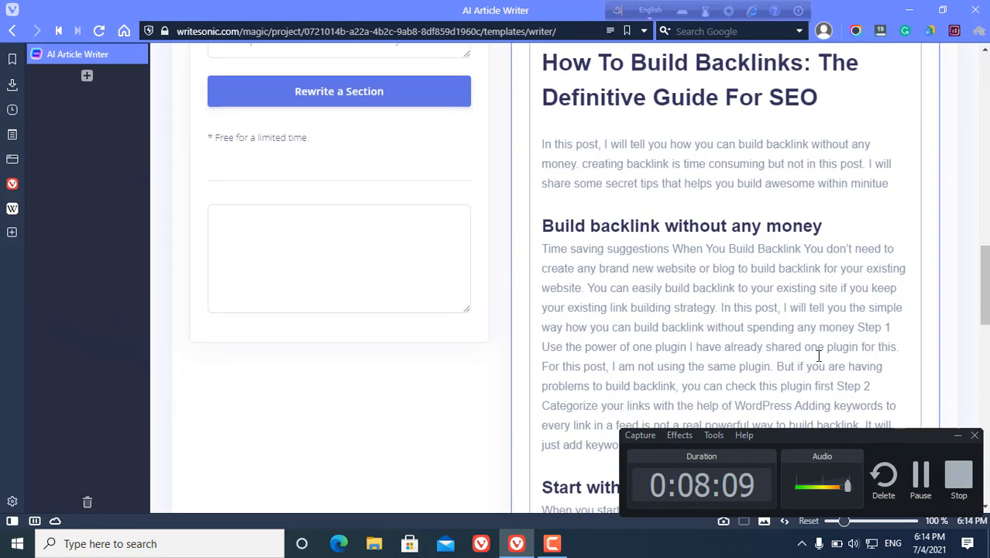
scroll("down", 3)
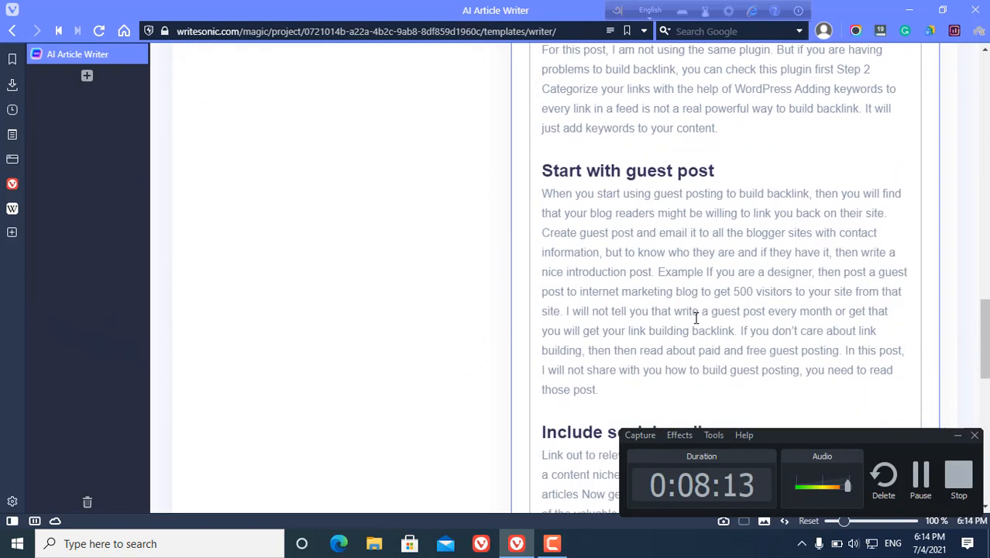
scroll("down", 3)
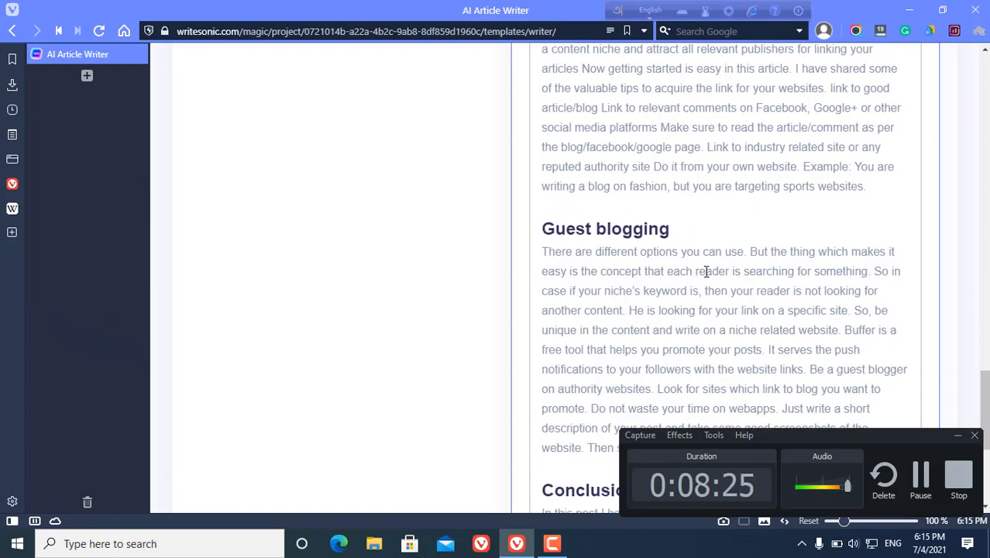
scroll("down", 3)
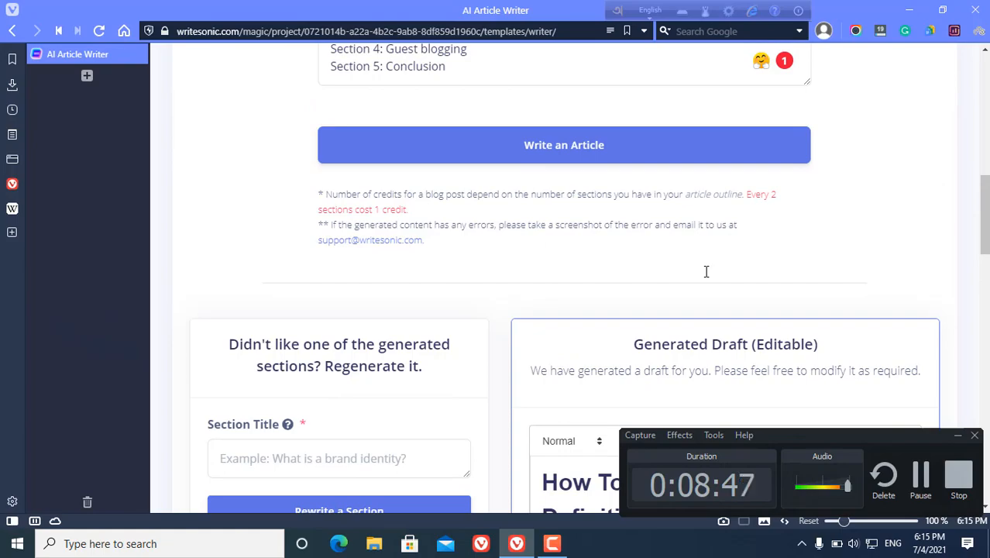
scroll("down", 3)
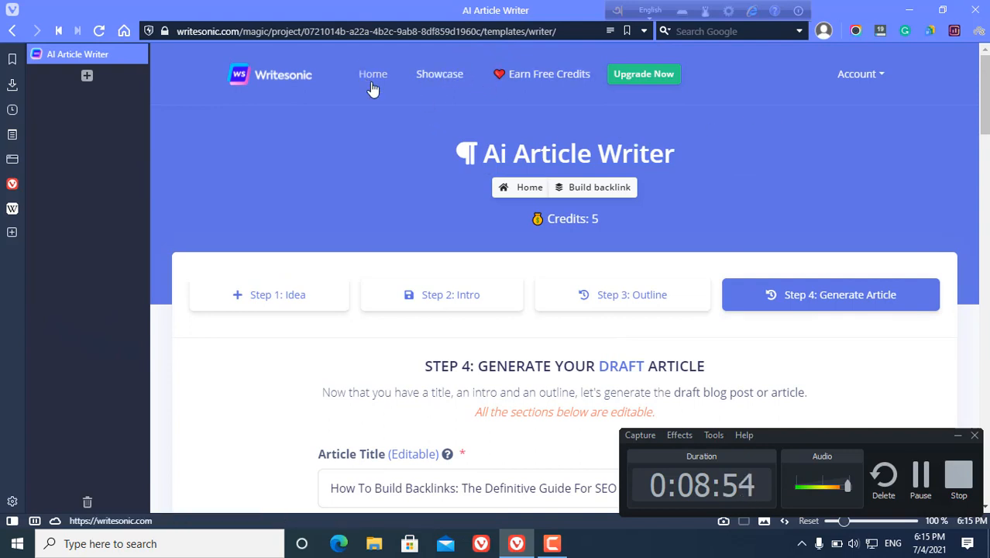
Return Home and browse the ad, writing, social media and website copy templates.
left_click(373, 73)
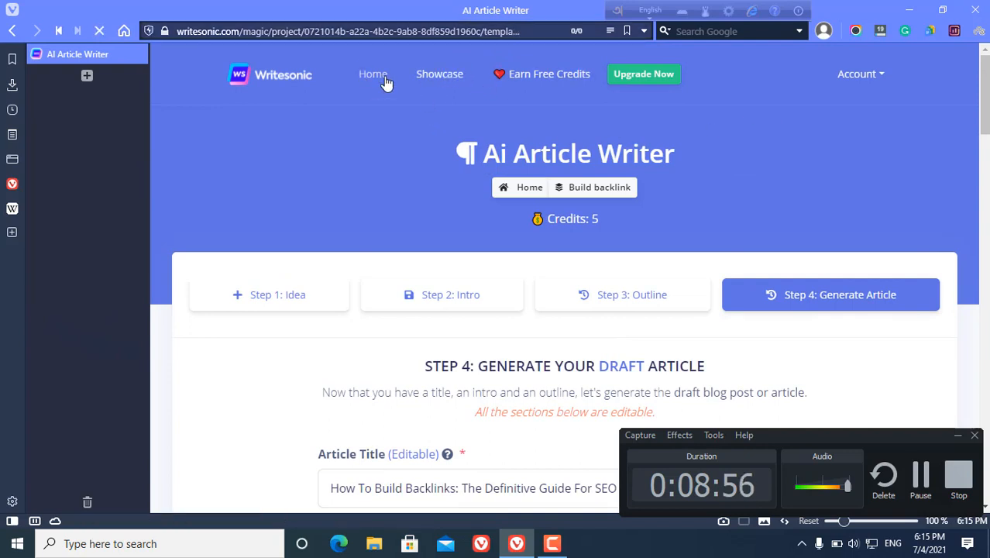
left_click(372, 74)
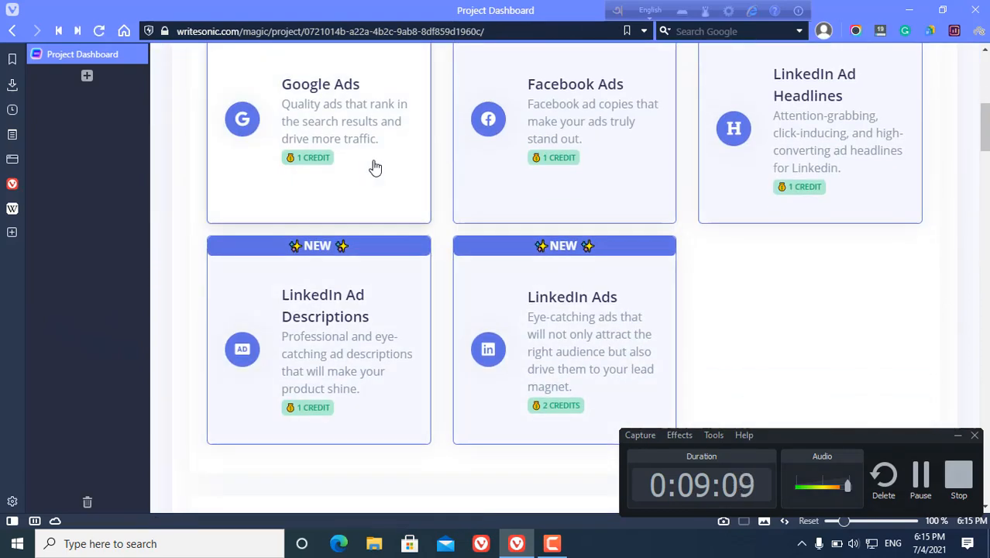
mouse_move(491, 164)
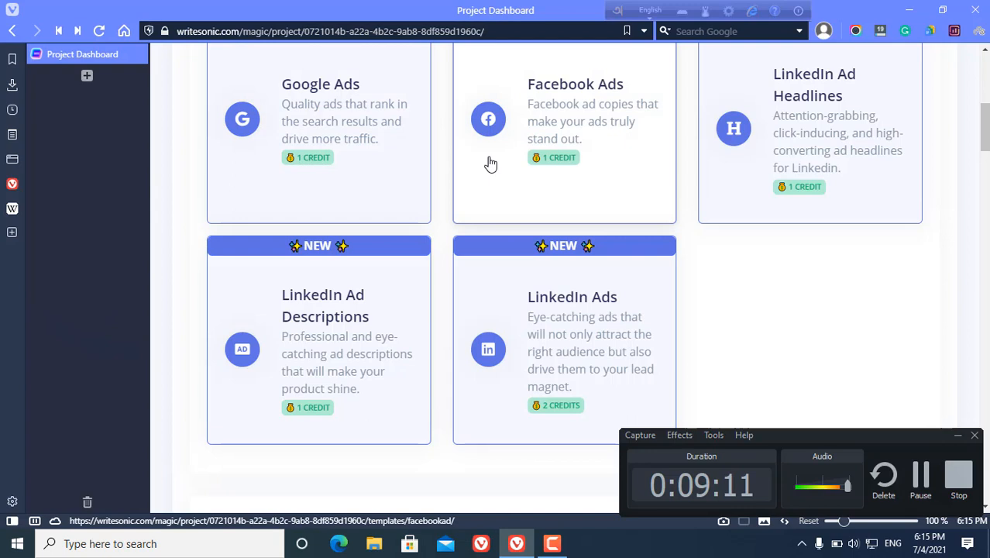
scroll("down", 3)
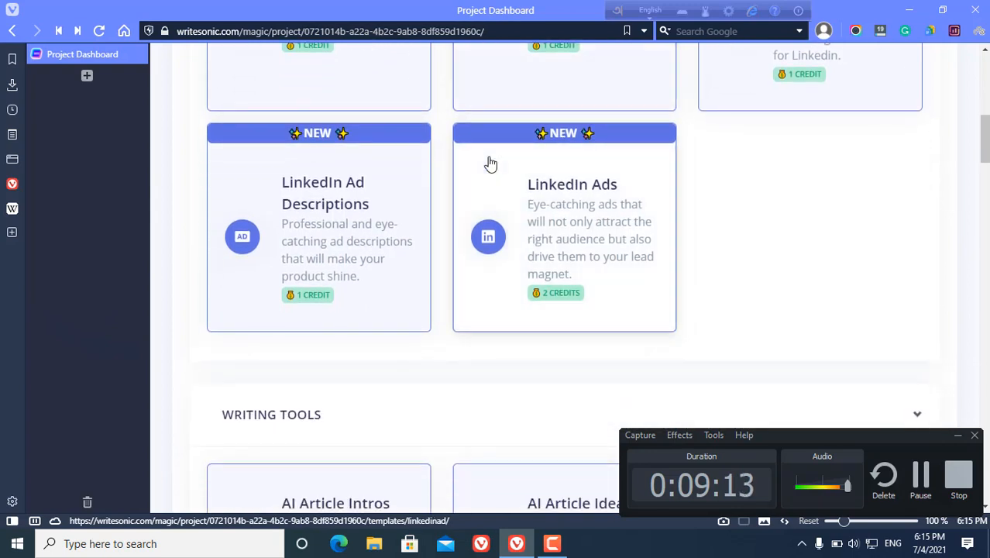
scroll("down", 3)
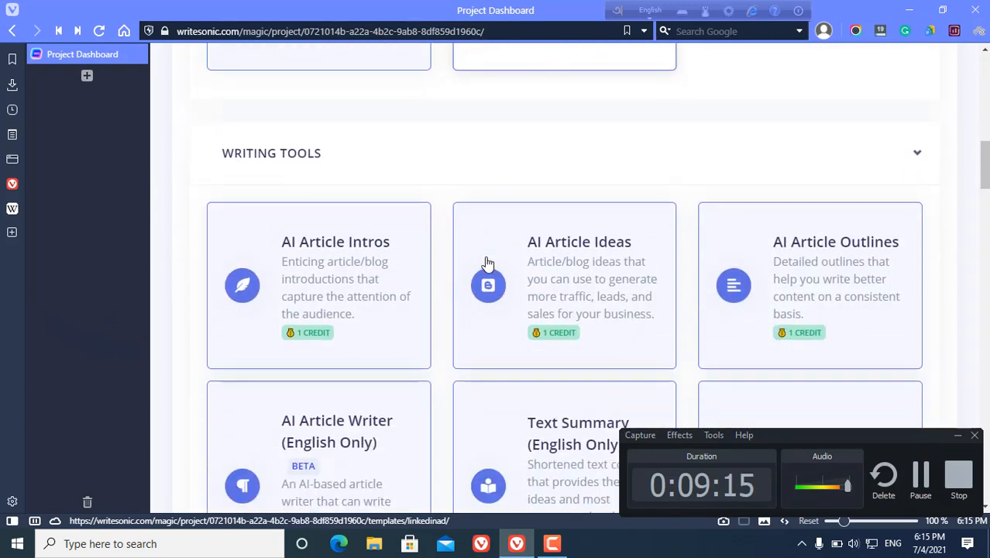
mouse_move(380, 320)
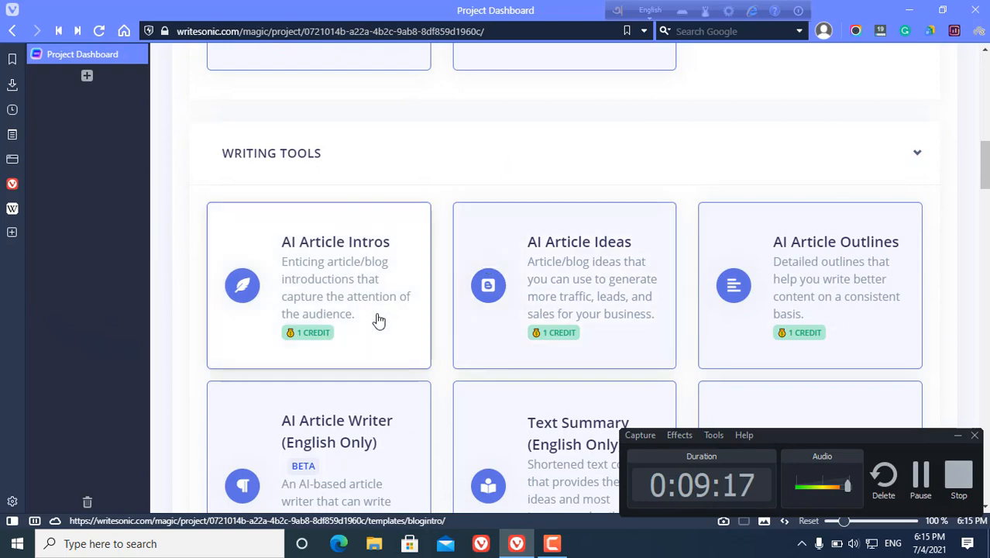
scroll("down", 3)
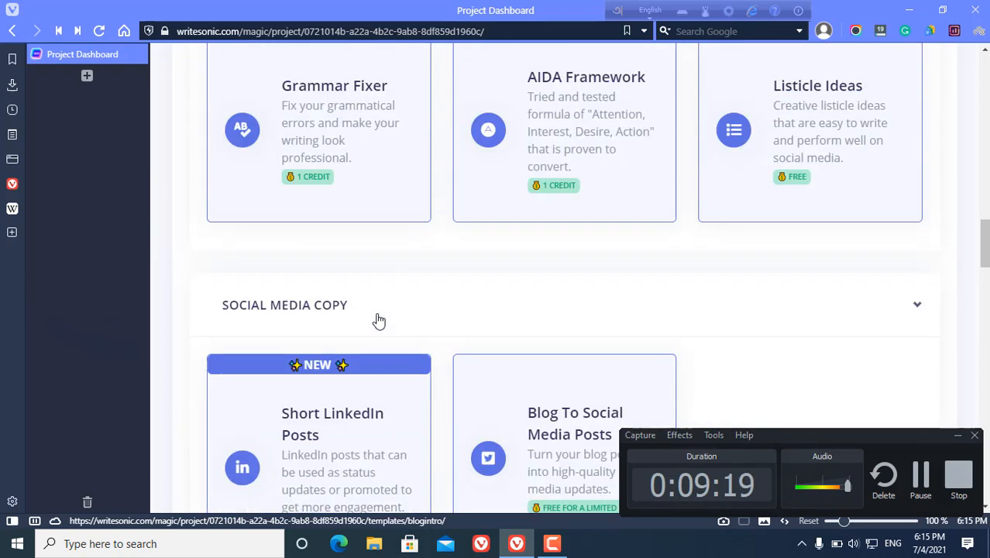
scroll("down", 3)
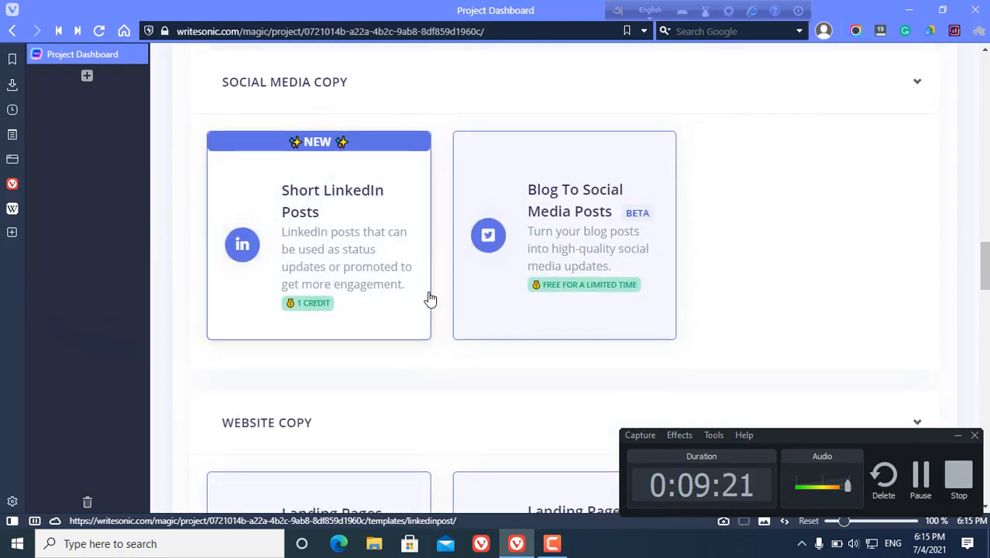
scroll("down", 3)
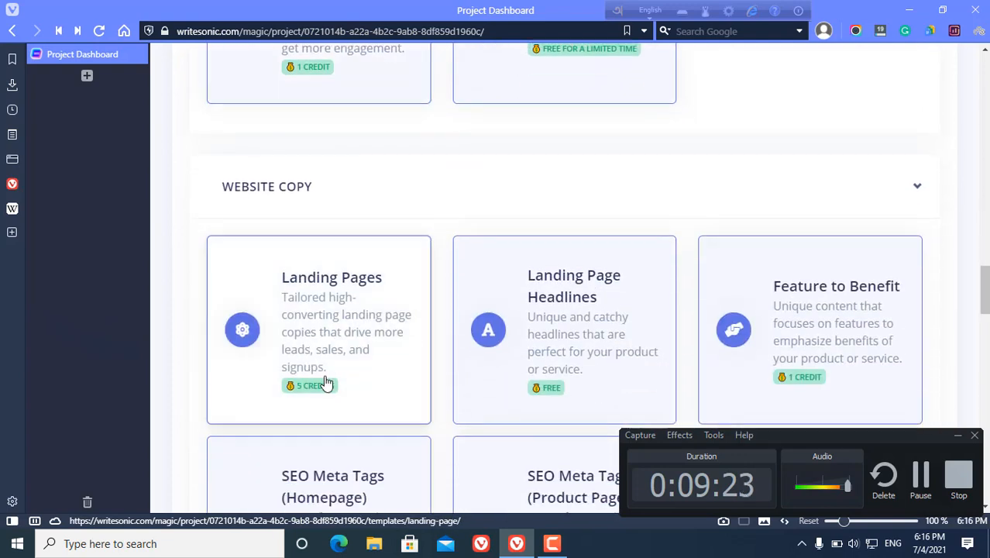
scroll("down", 3)
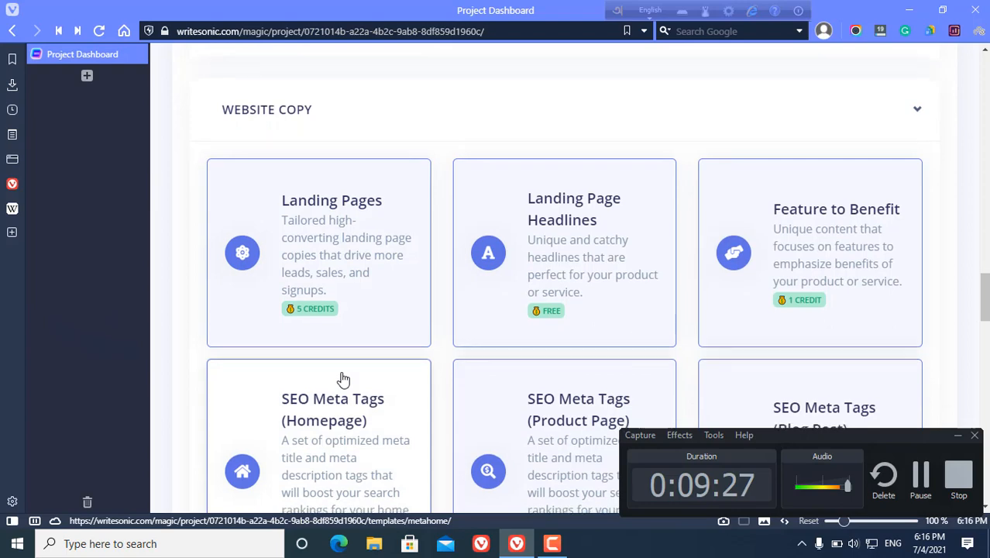
scroll("down", 3)
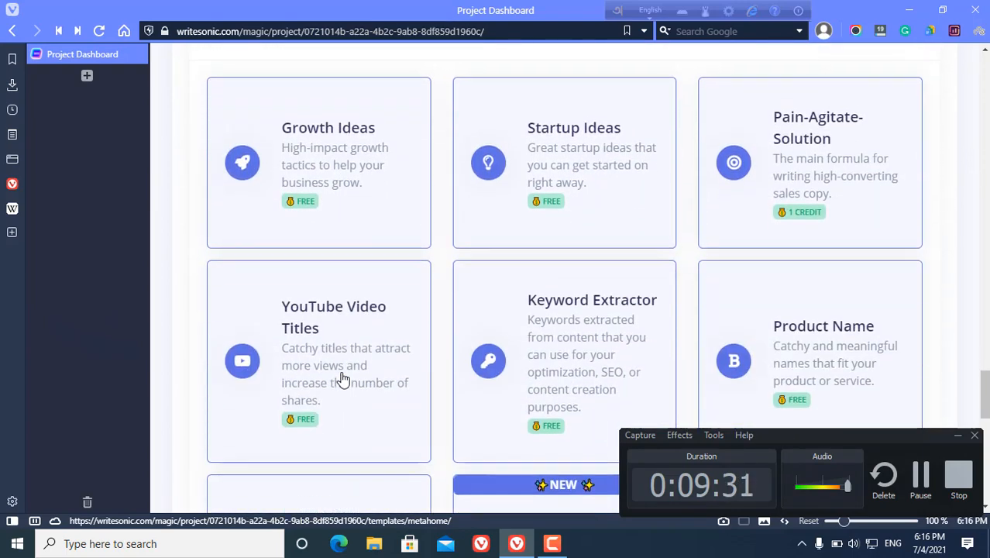
scroll("down", 3)
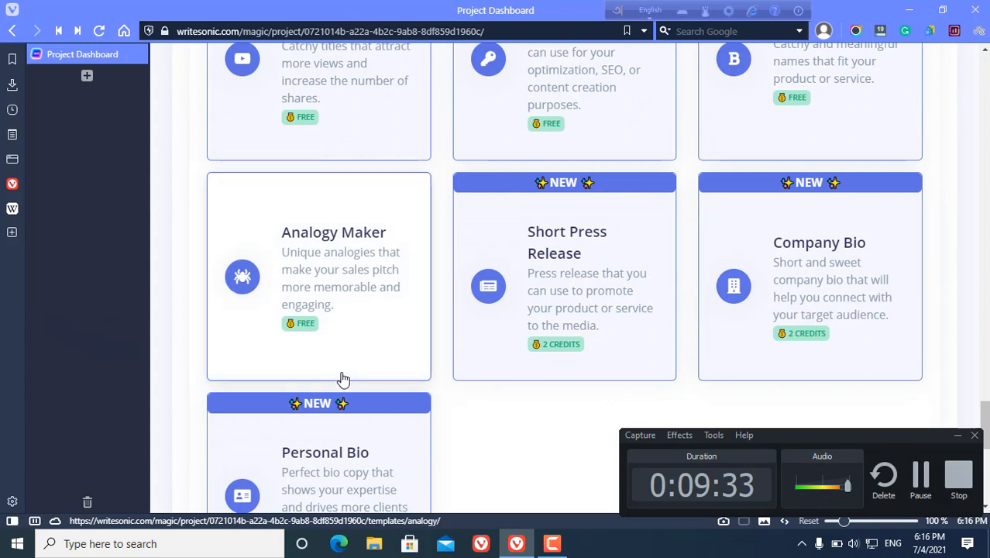